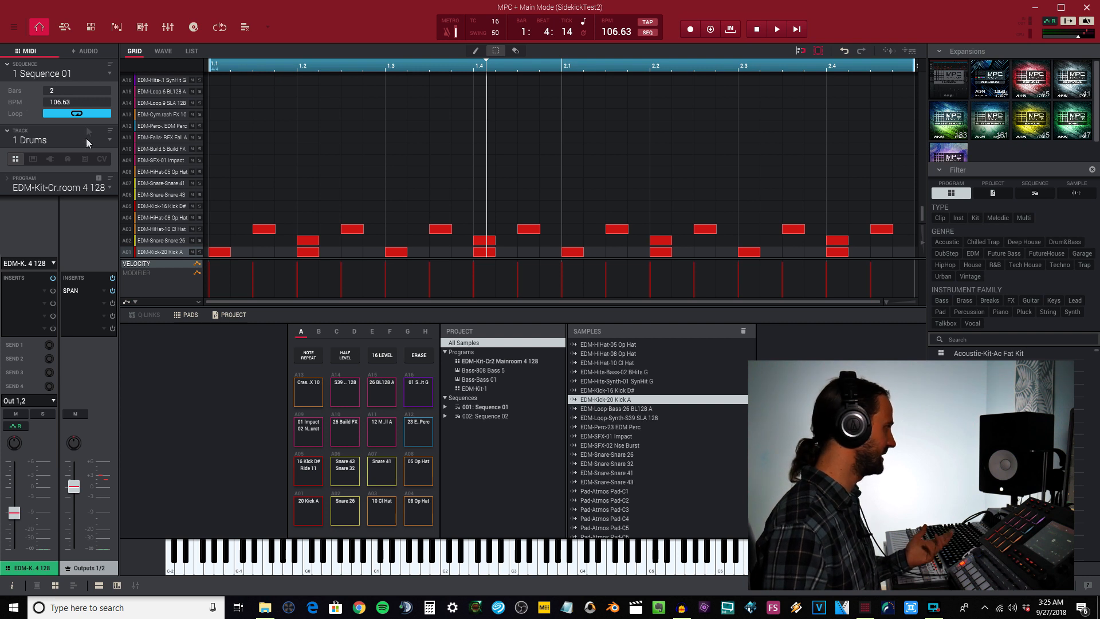
Select the track, then play and stop Sequence 01 to audition the drum loop.
click(56, 140)
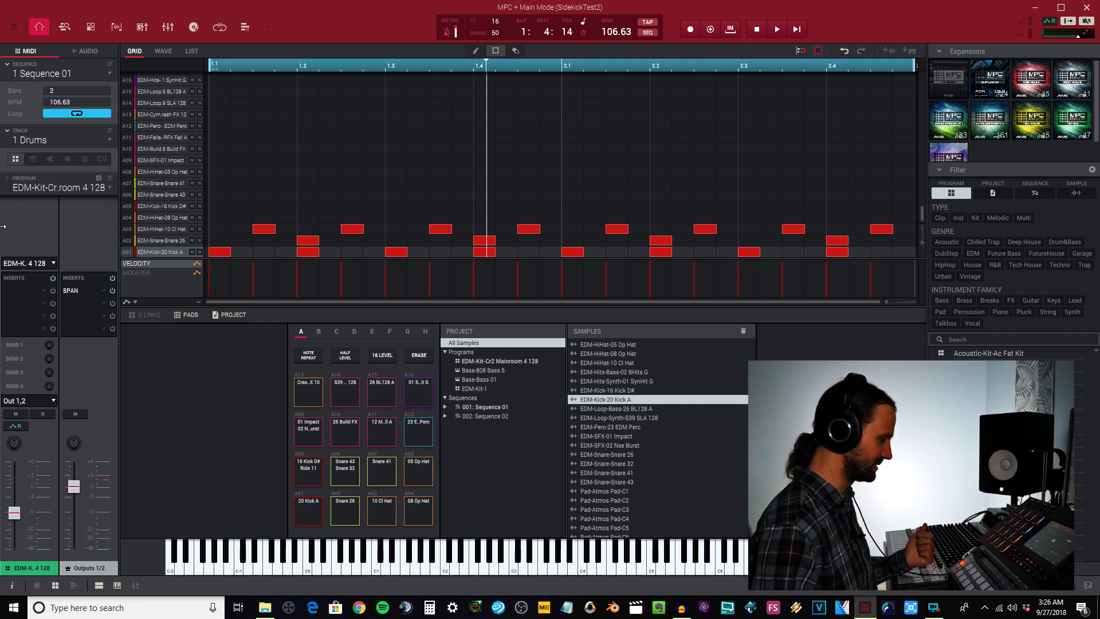
click(775, 29)
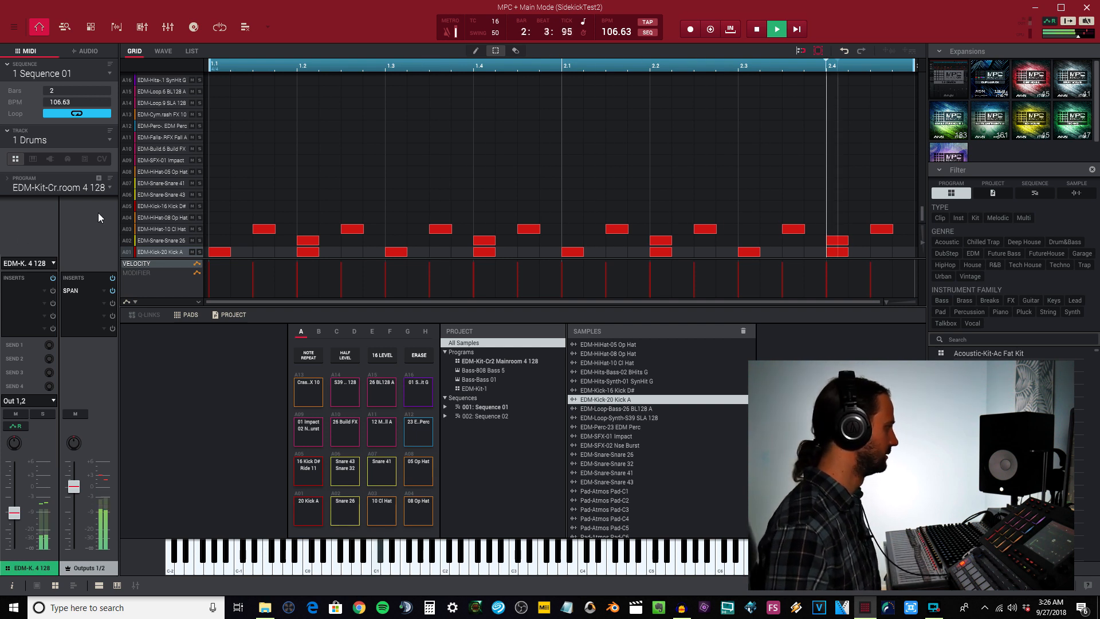
click(756, 28)
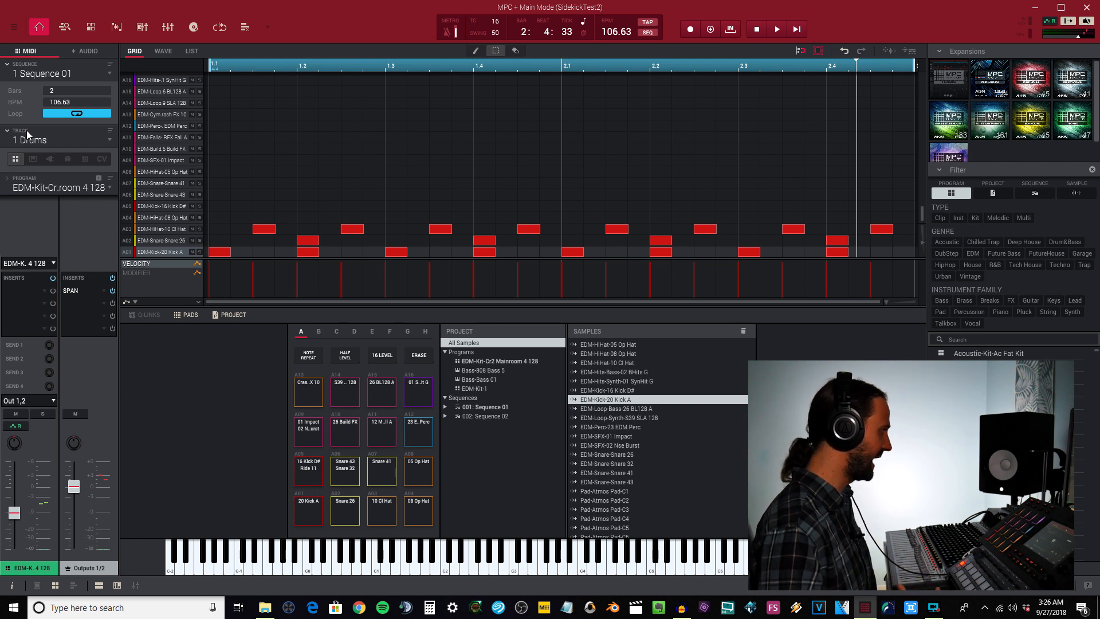
mouse_move(59, 147)
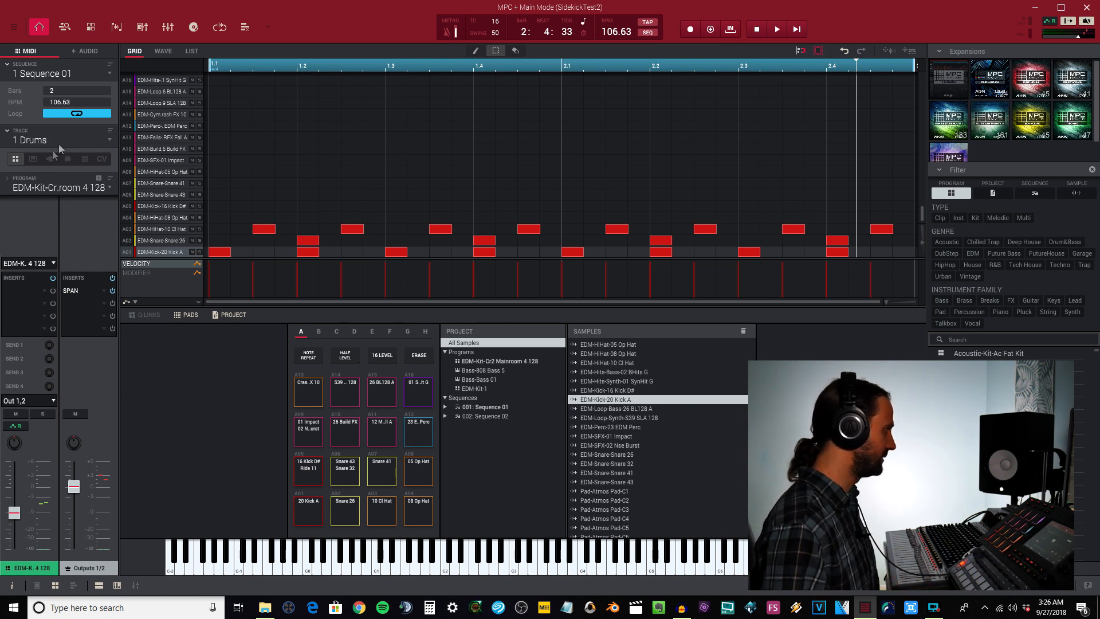
mouse_move(28, 401)
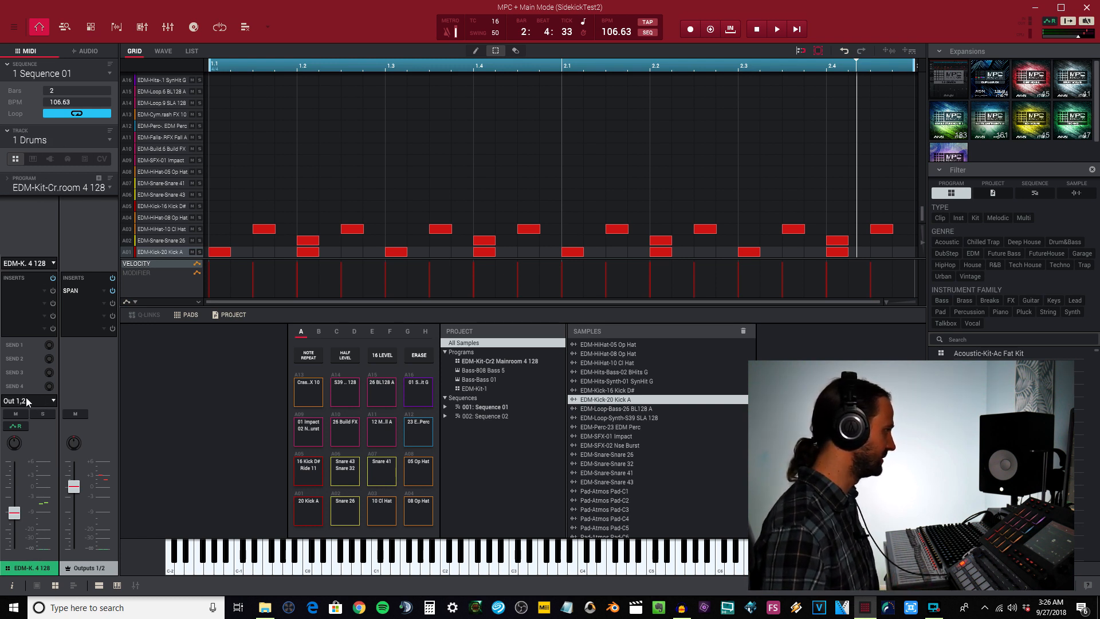
mouse_move(37, 143)
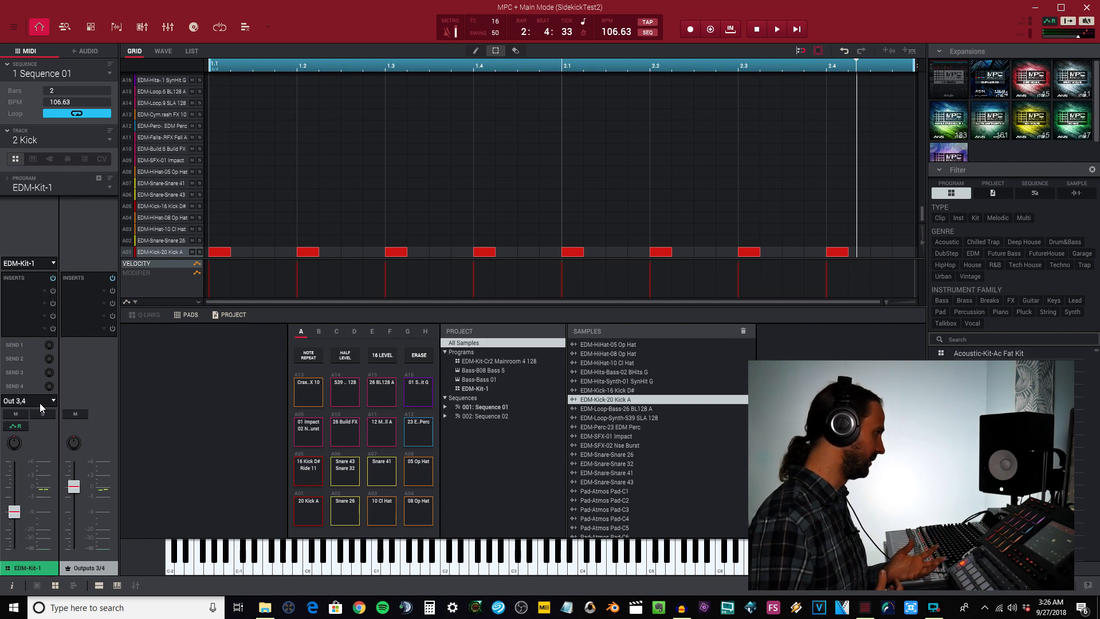
click(56, 140)
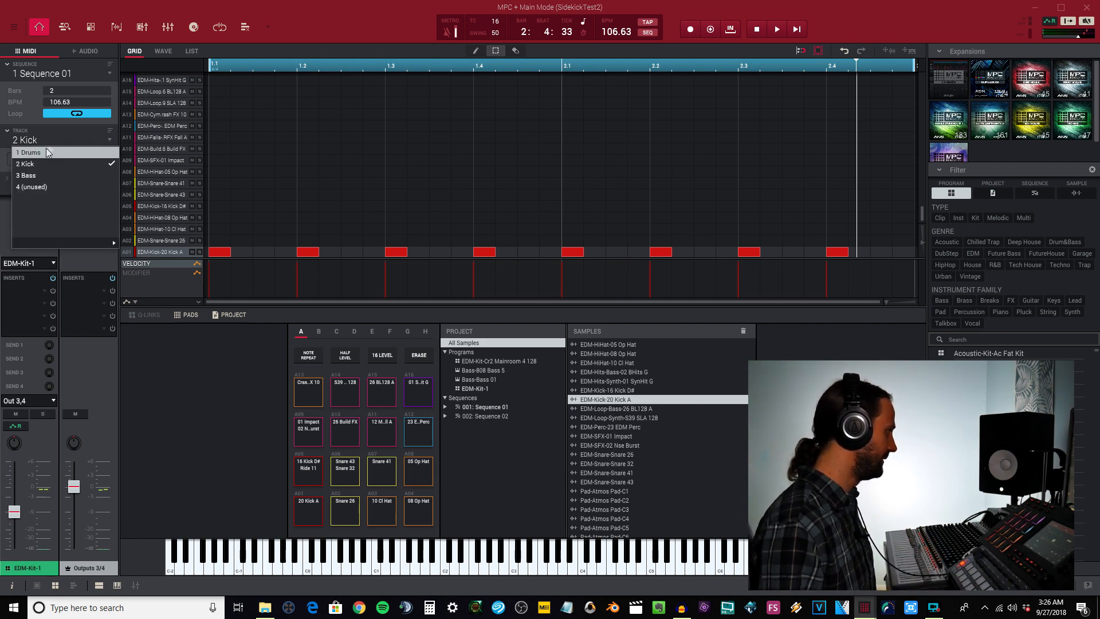
click(27, 174)
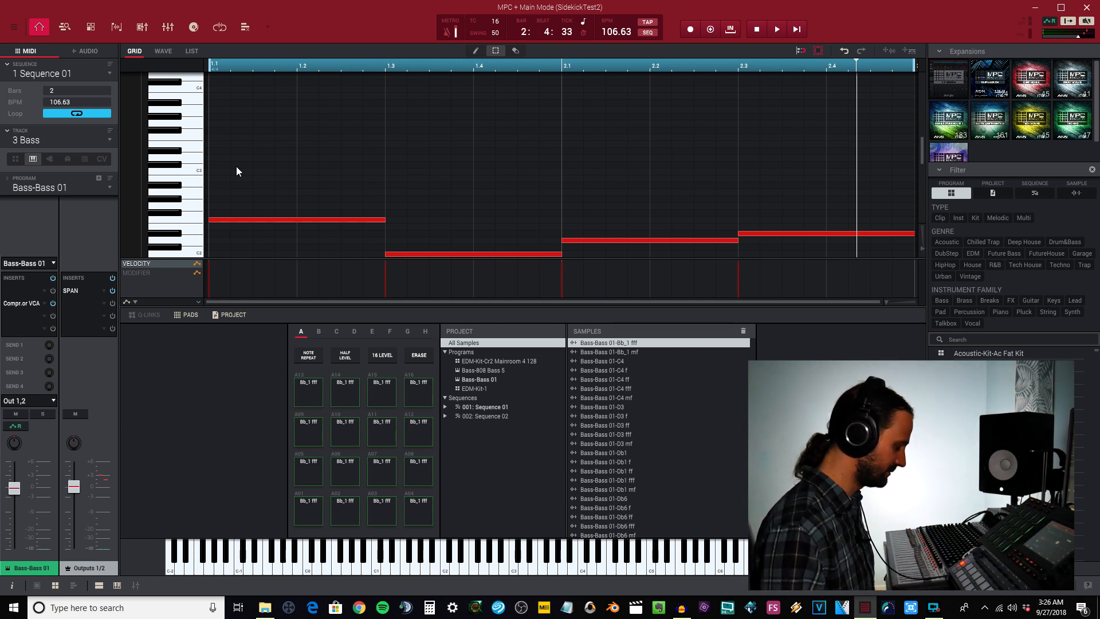
click(776, 28)
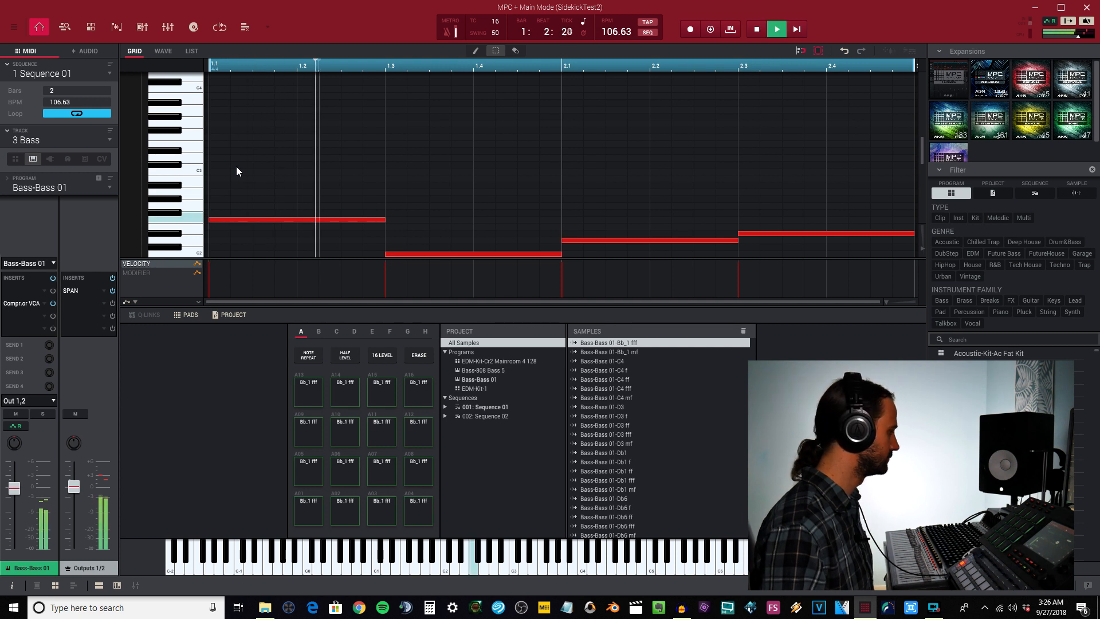
click(775, 28)
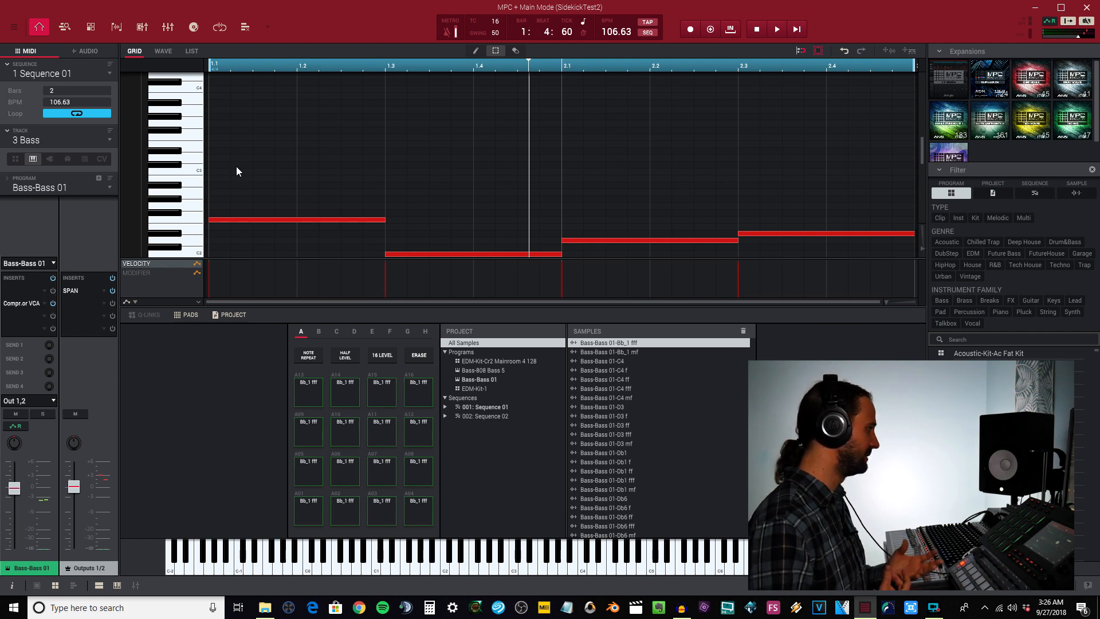
click(56, 140)
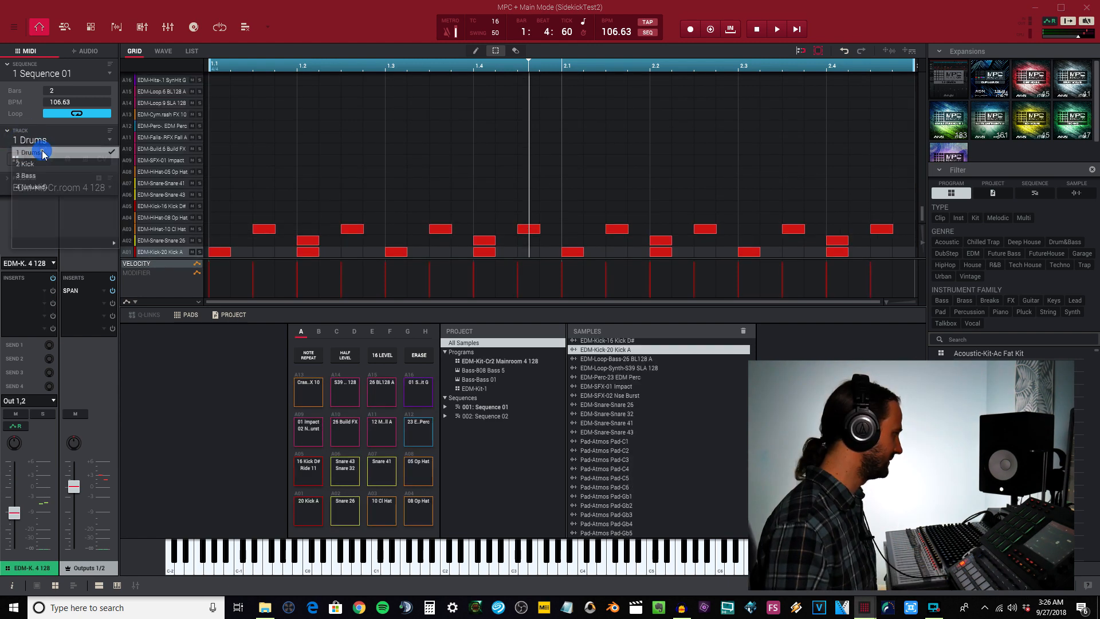
click(31, 153)
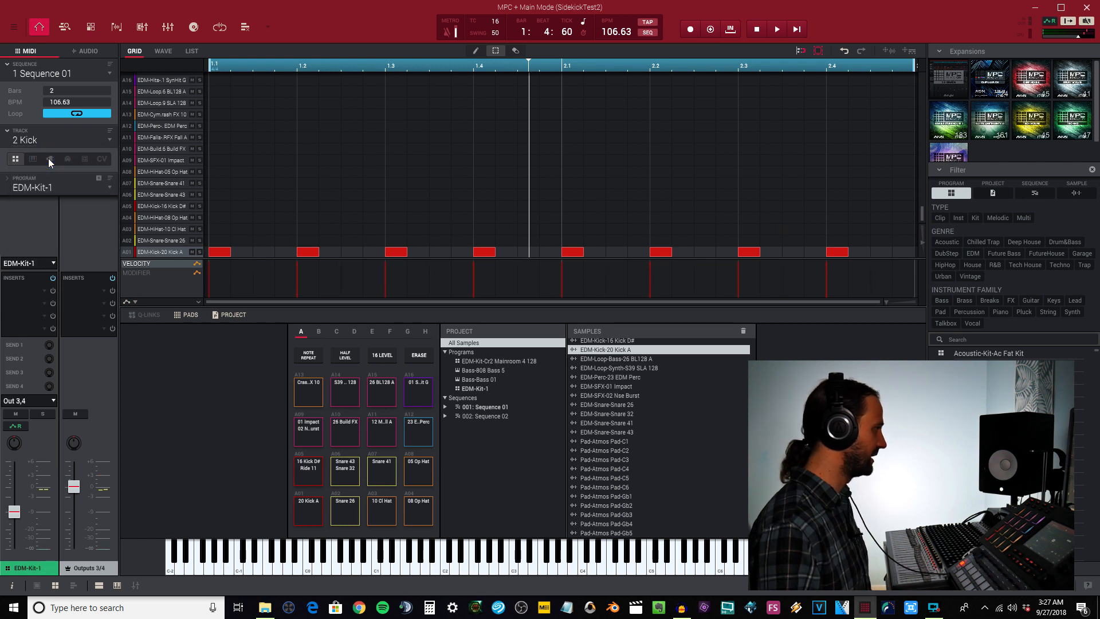
mouse_move(50, 159)
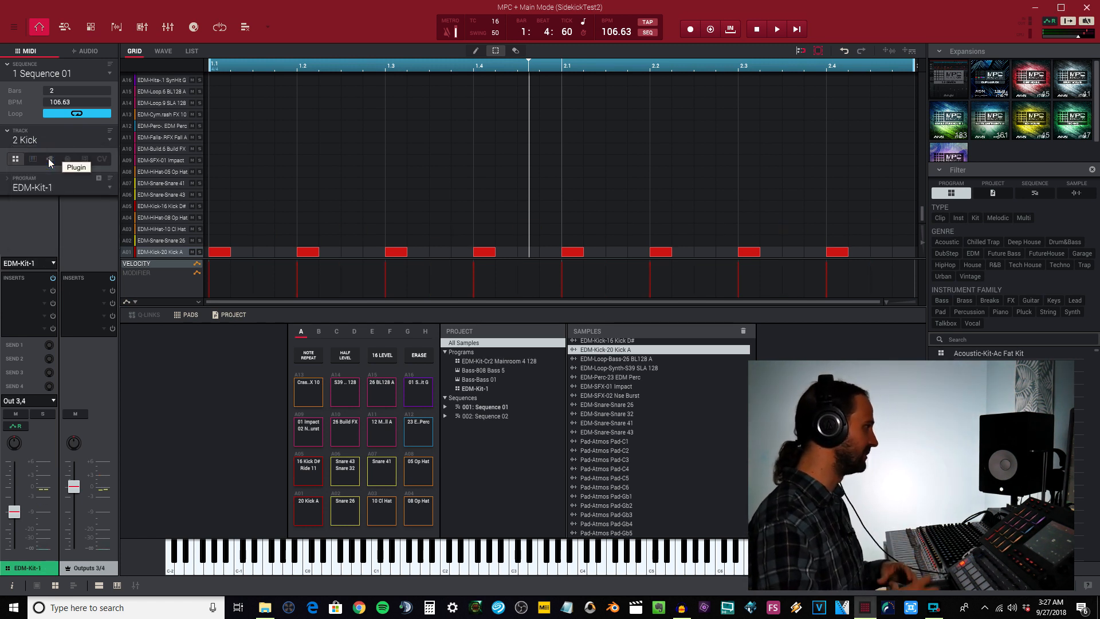
mouse_move(33, 209)
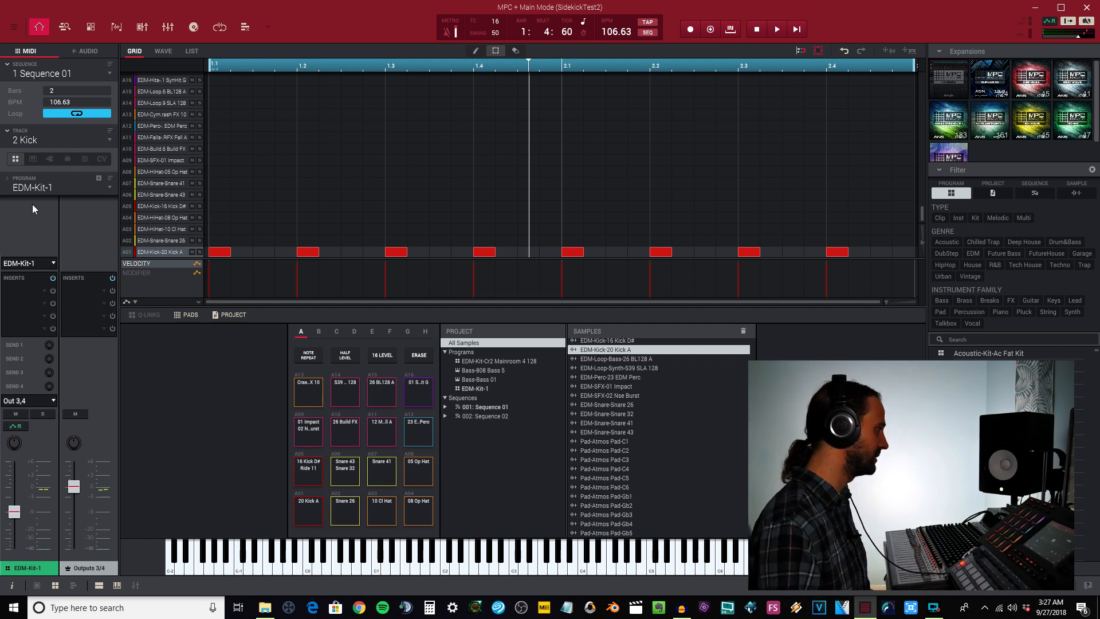
Keep EDM-Kit-1 as the kick program and load SideKick Extended 6 from VST into an empty insert.
click(31, 188)
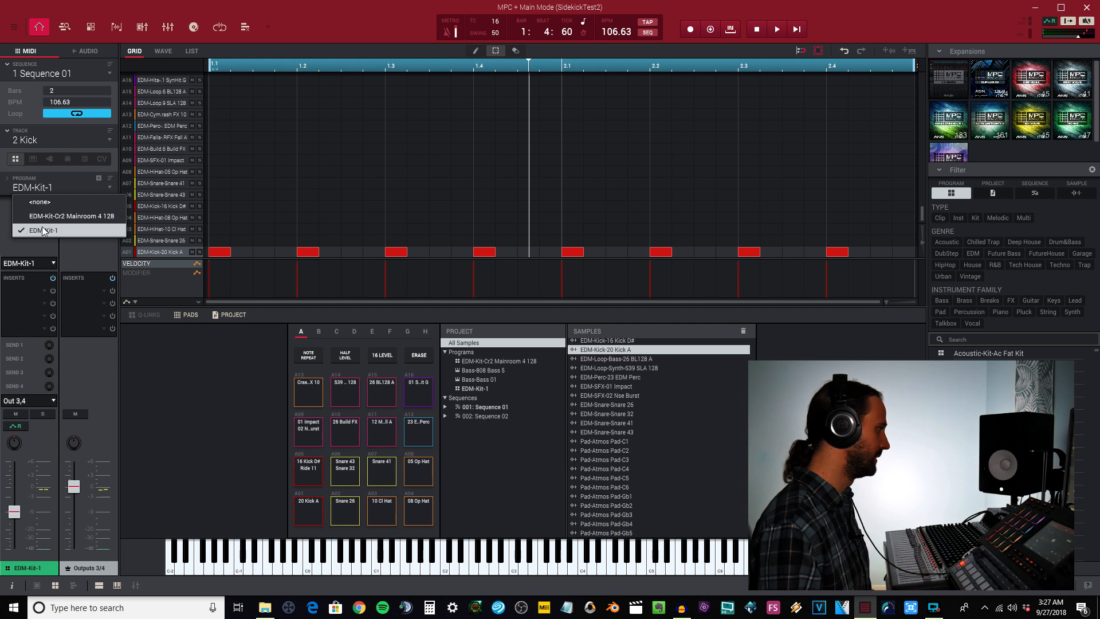
click(45, 231)
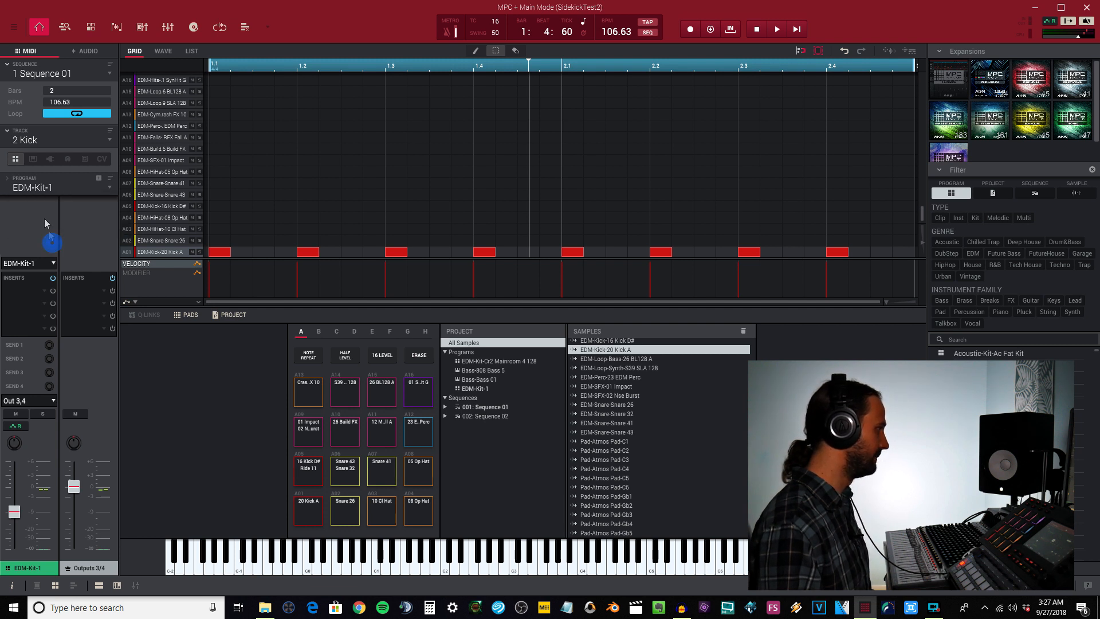
mouse_move(43, 273)
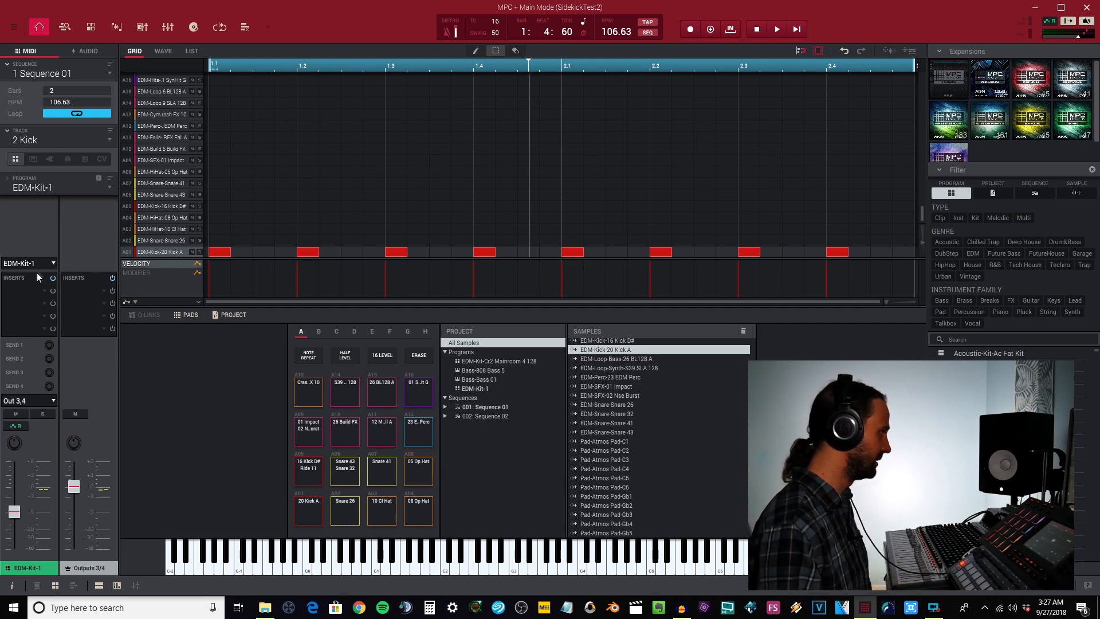
click(46, 288)
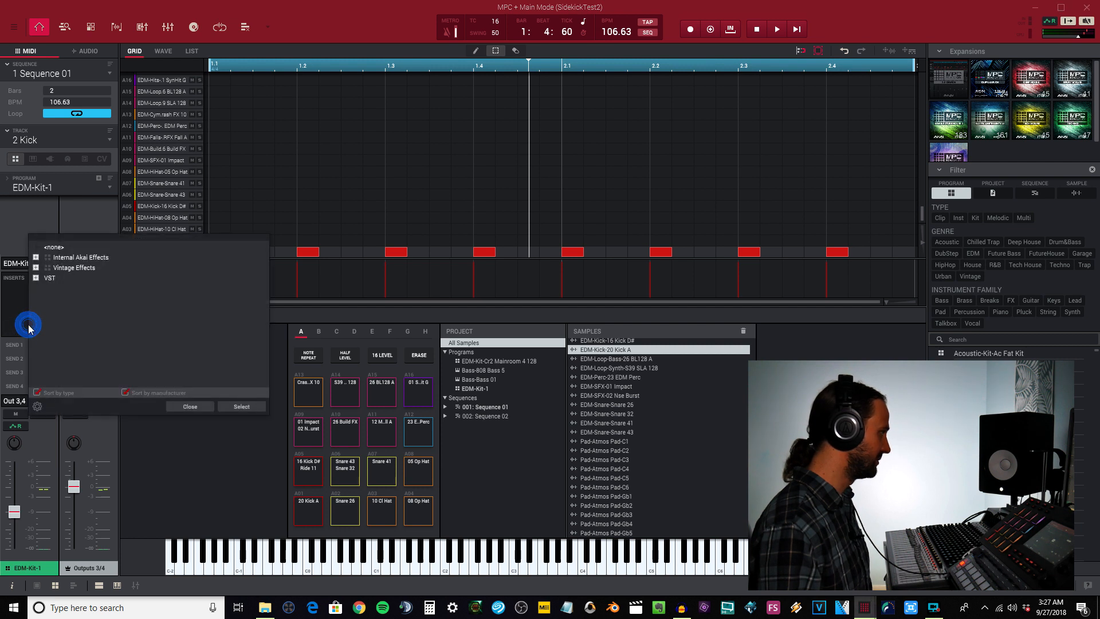
click(35, 278)
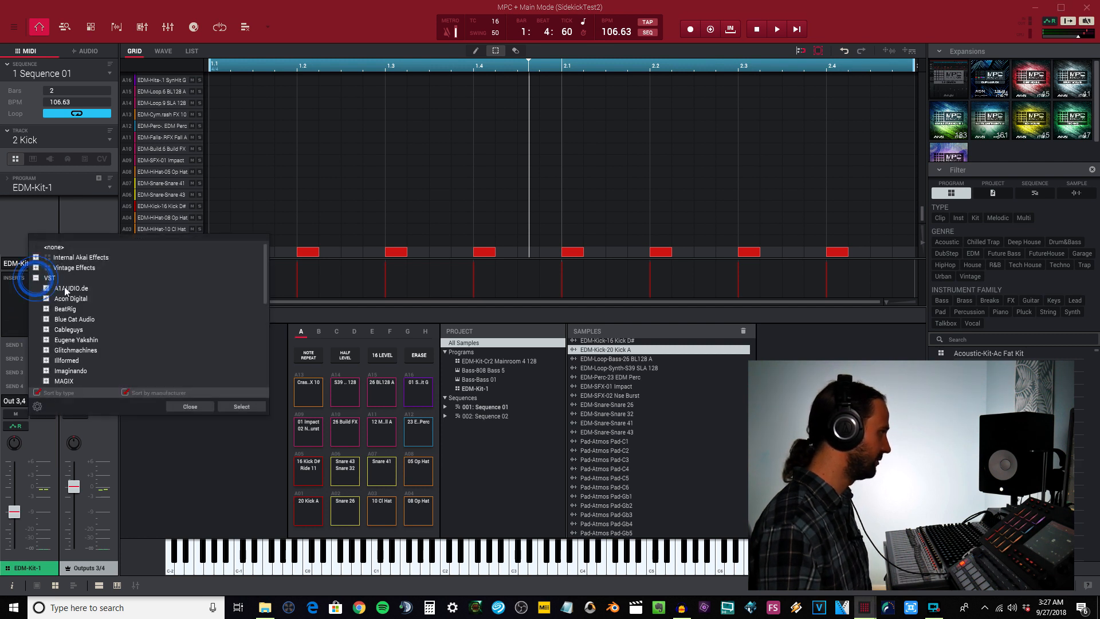
click(46, 309)
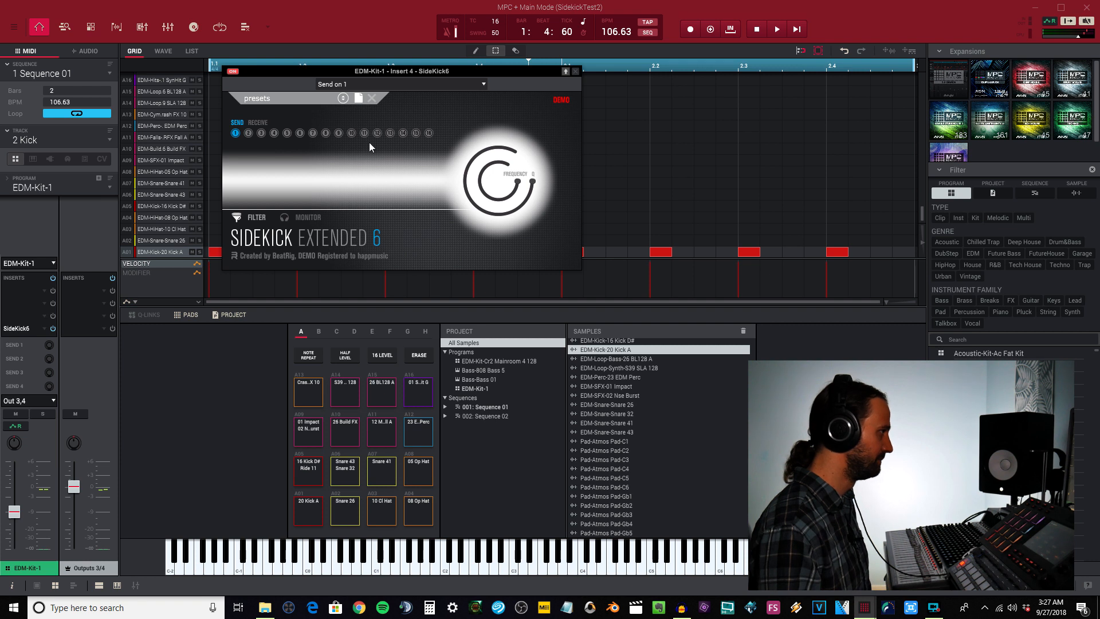
mouse_move(357, 131)
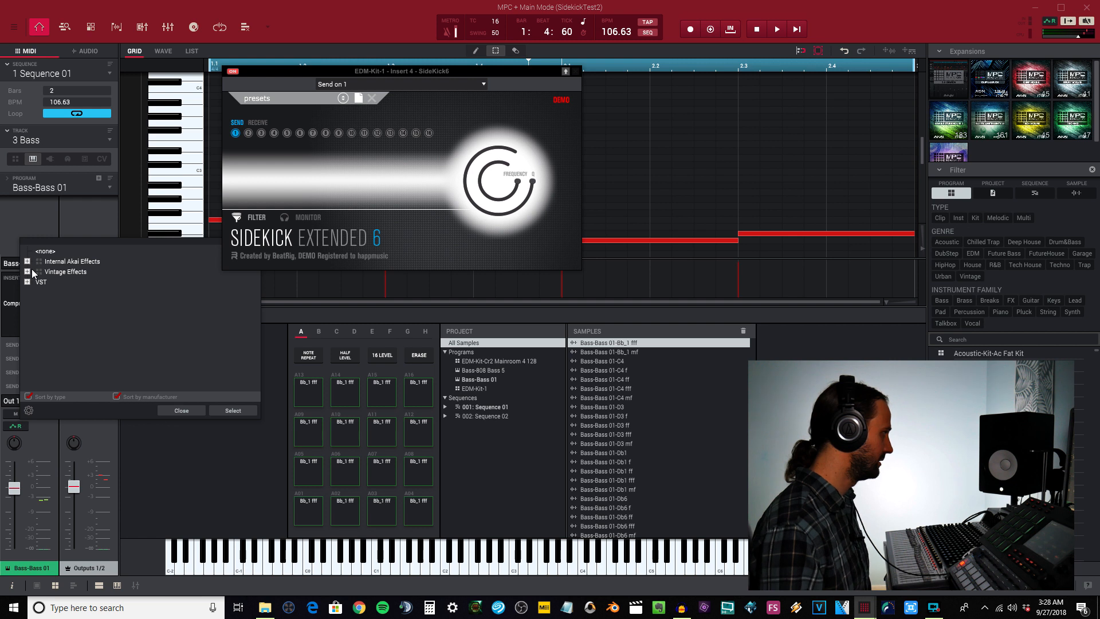
Load a second SideKick Extended 6 on Bass-Bass 01 and set the kick instance's Send to channel 1.
click(27, 281)
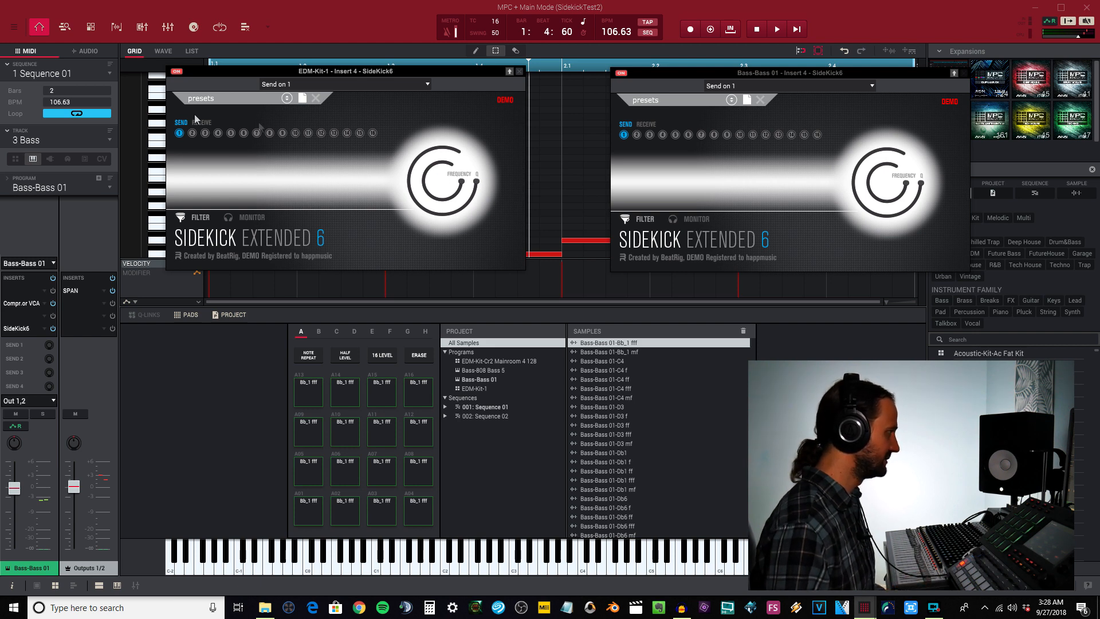
click(179, 134)
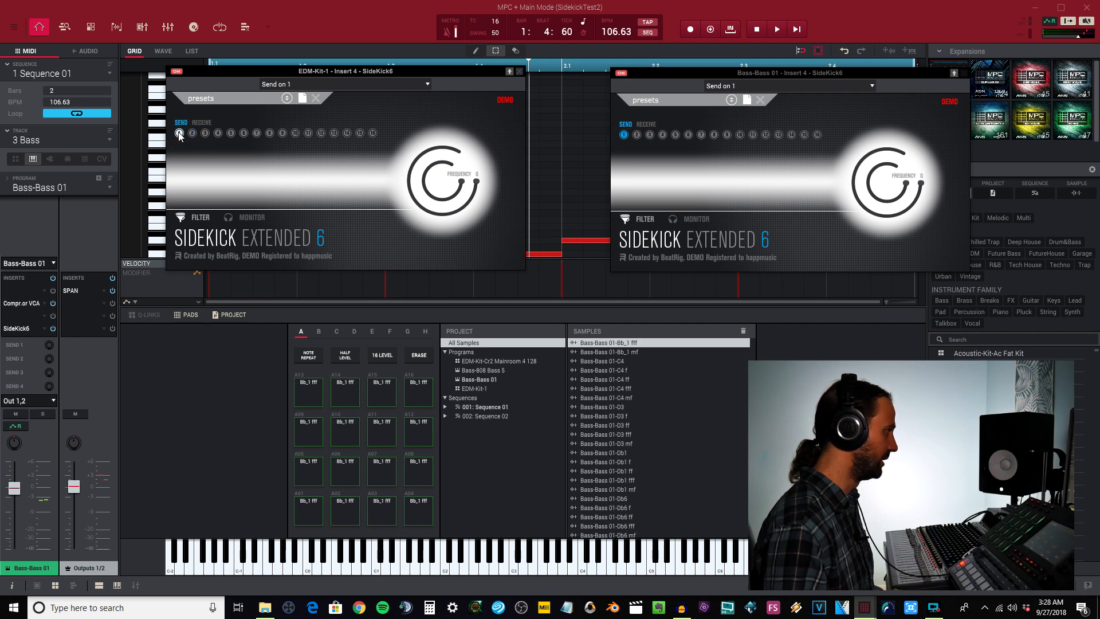
click(216, 132)
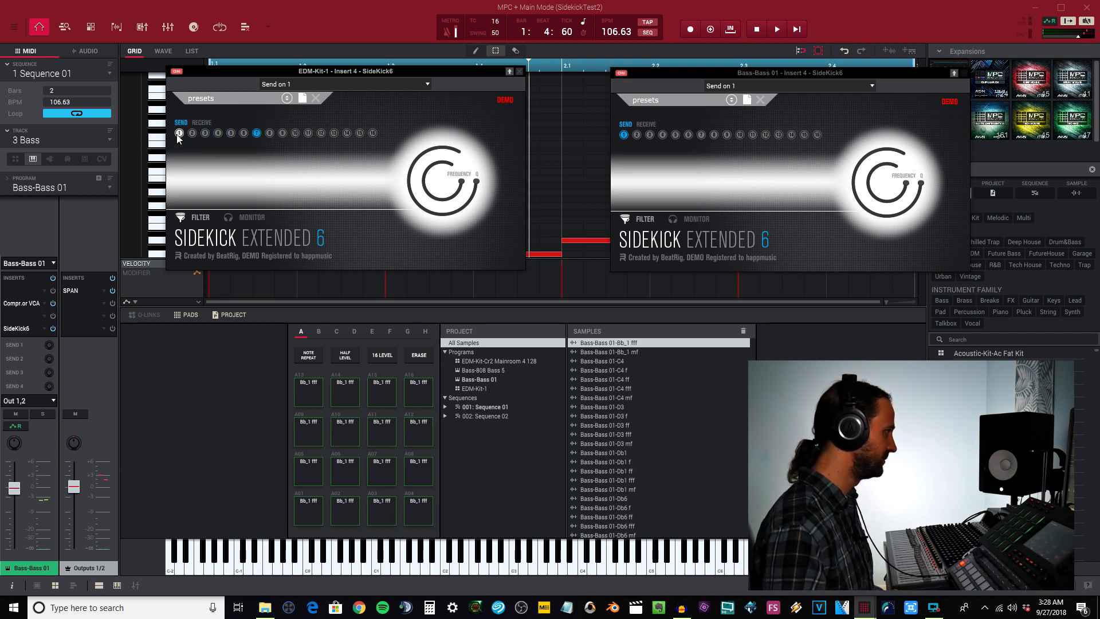
click(179, 133)
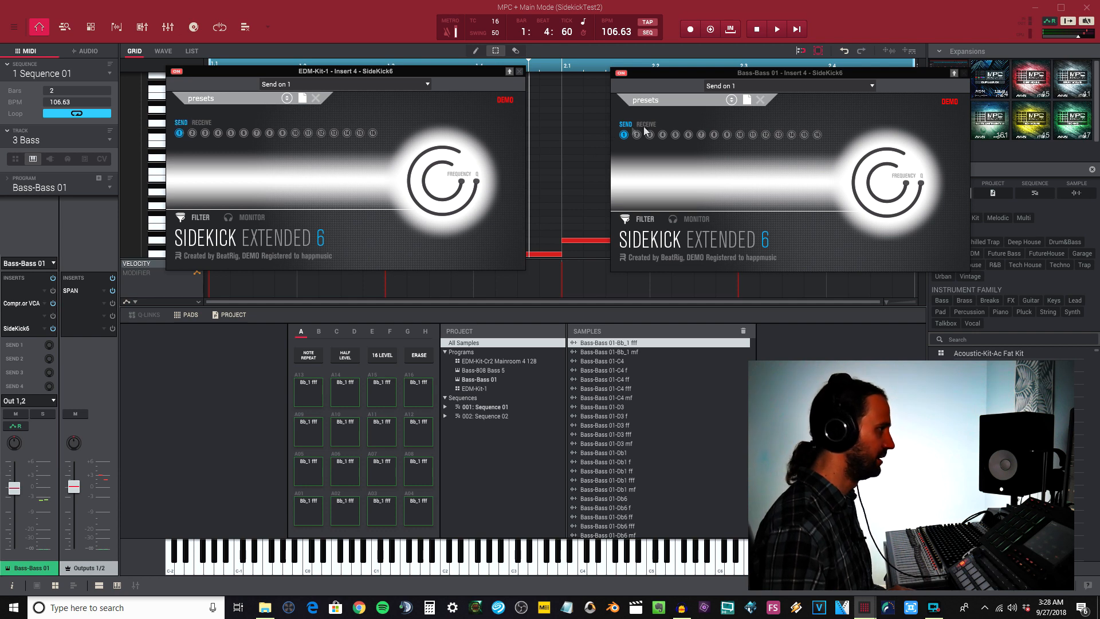
Set the bass SideKick to Receive on channel 1 and play the loop to check ducking.
click(646, 125)
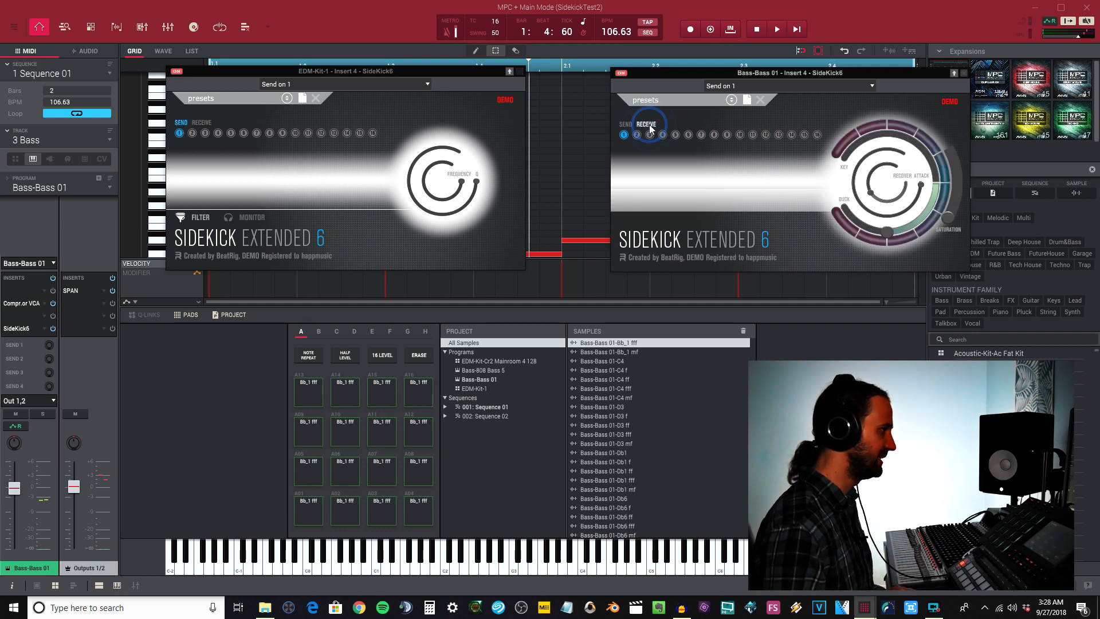
click(645, 125)
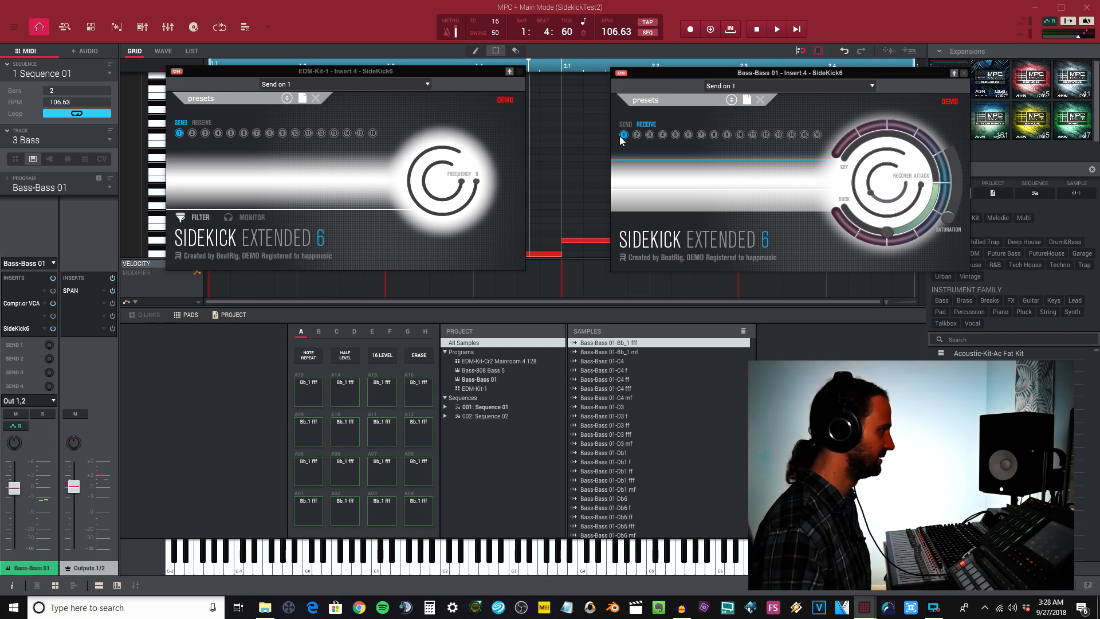
click(776, 29)
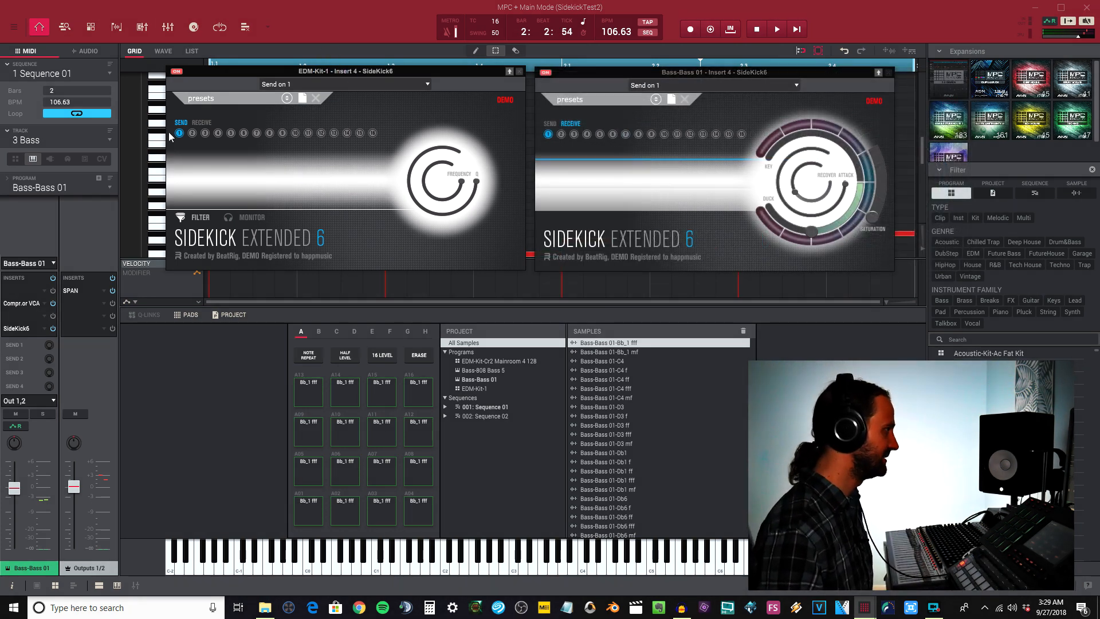
click(777, 29)
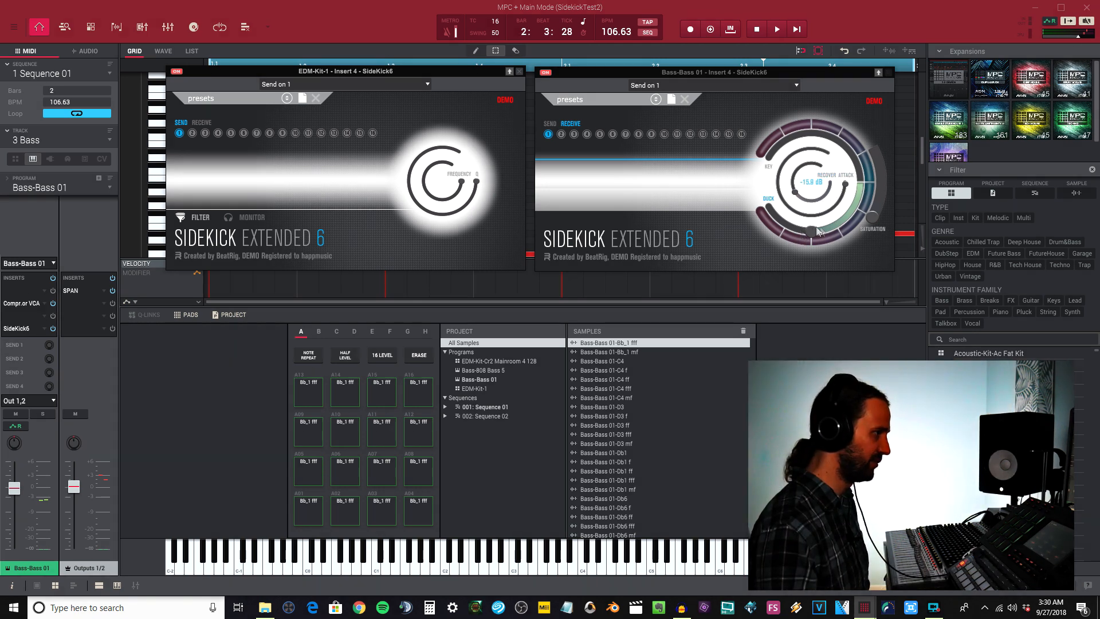
mouse_move(806, 234)
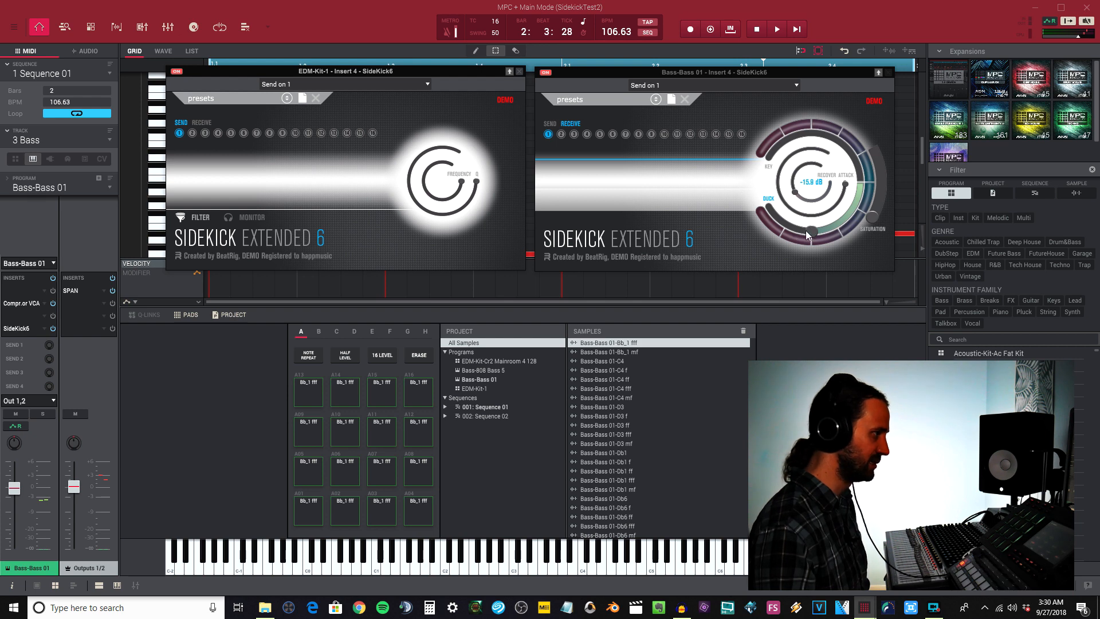
Adjust the bass SideKick's ducking amount and attack while the loop plays.
click(775, 29)
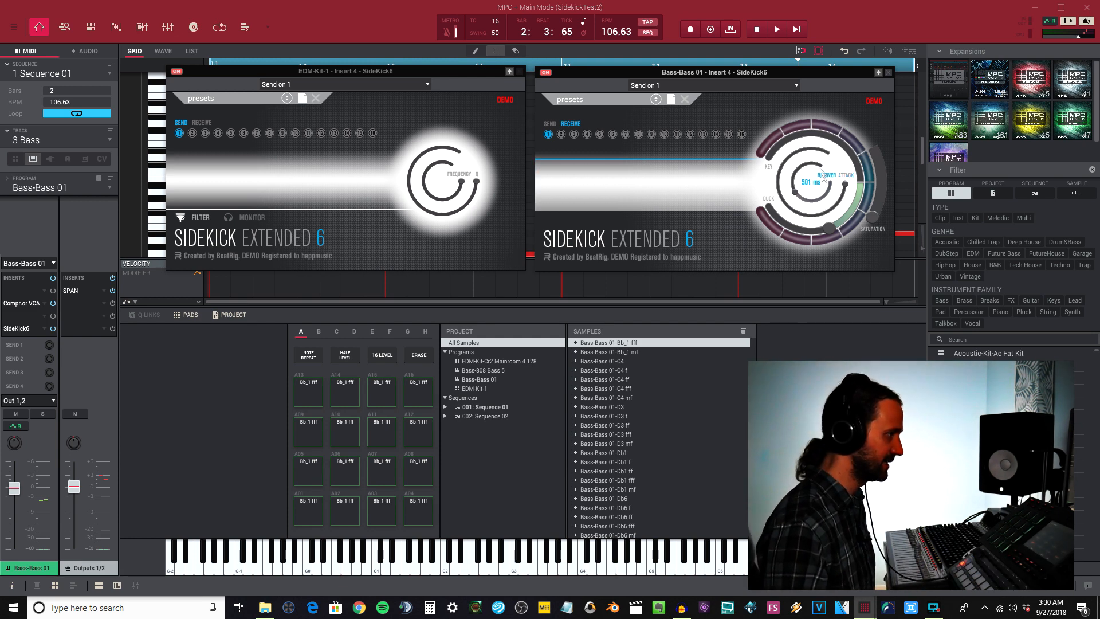
click(775, 29)
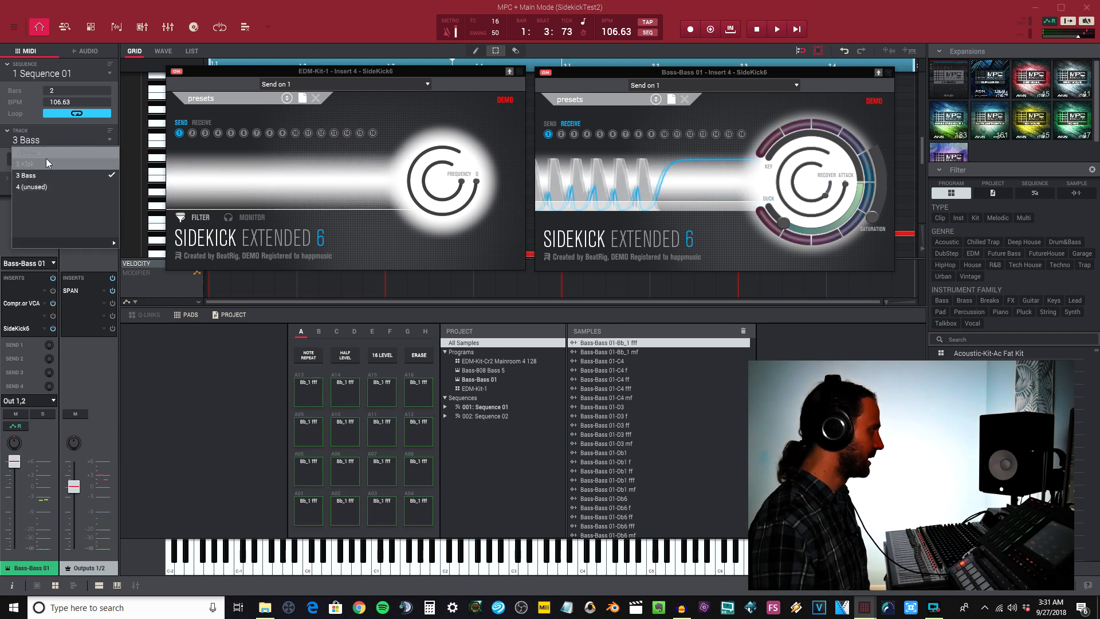
Select the Drums track, toggle its mute, and set the bass SideKick attack to 1 ms.
click(46, 153)
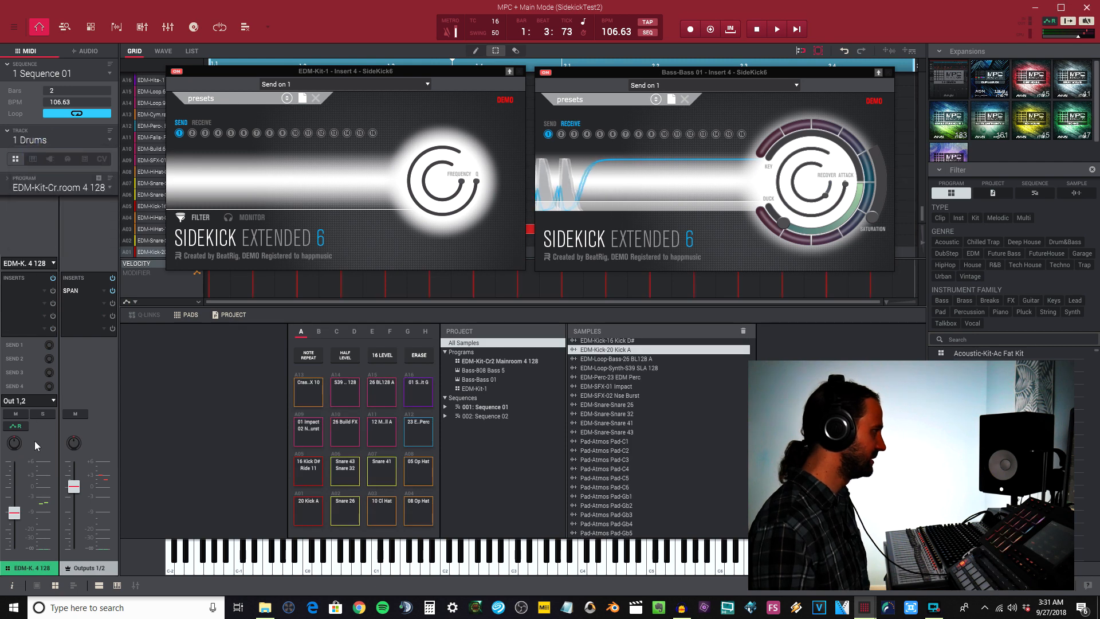
click(16, 414)
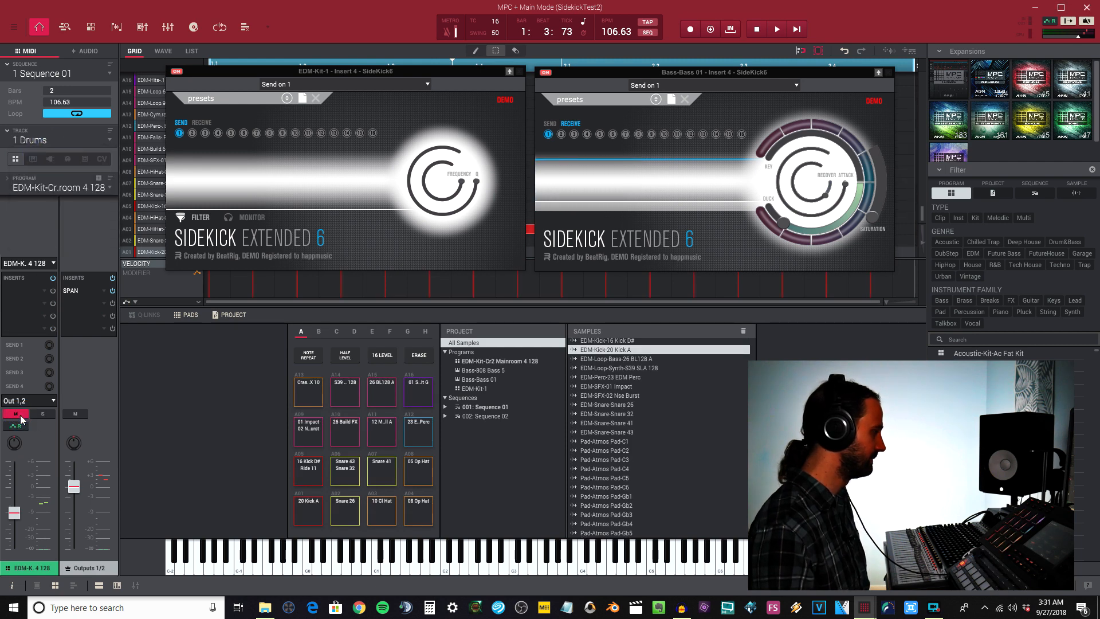
click(776, 28)
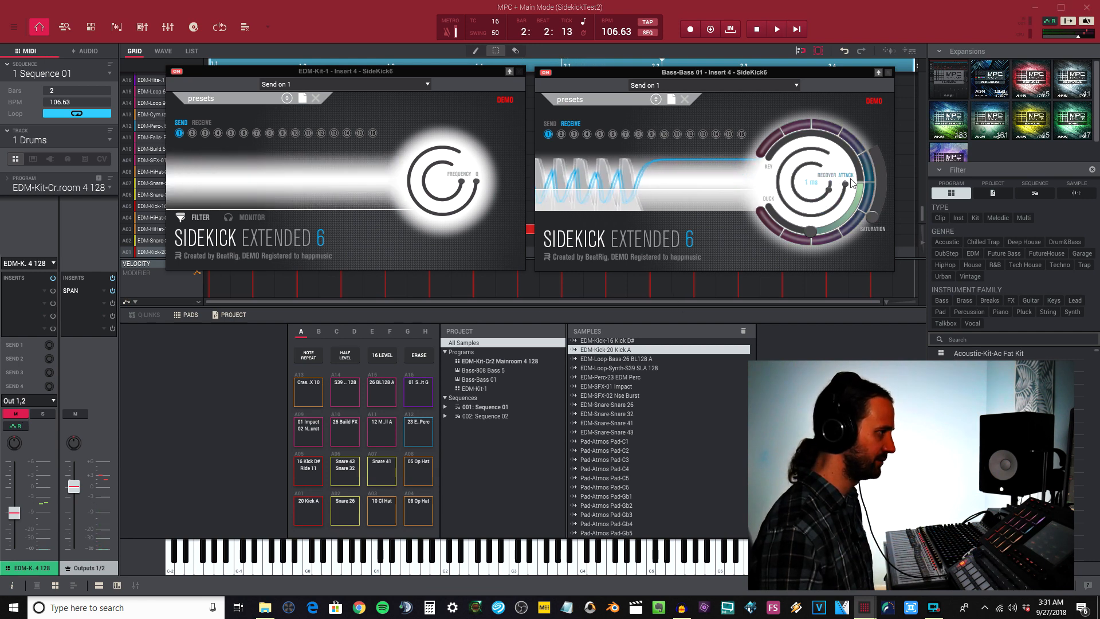
click(775, 29)
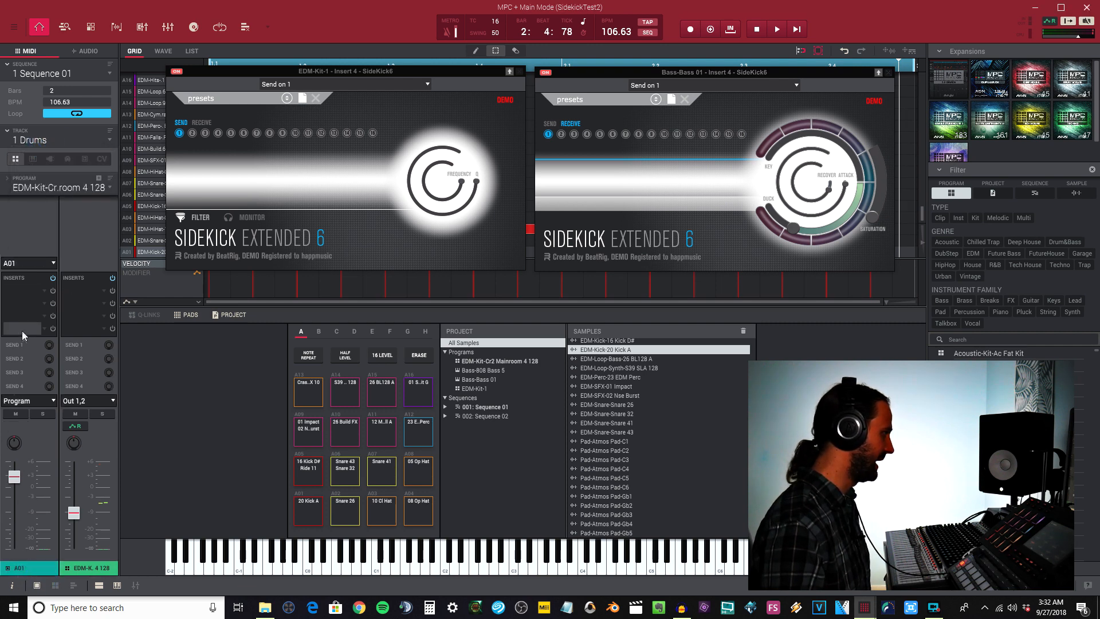
click(22, 327)
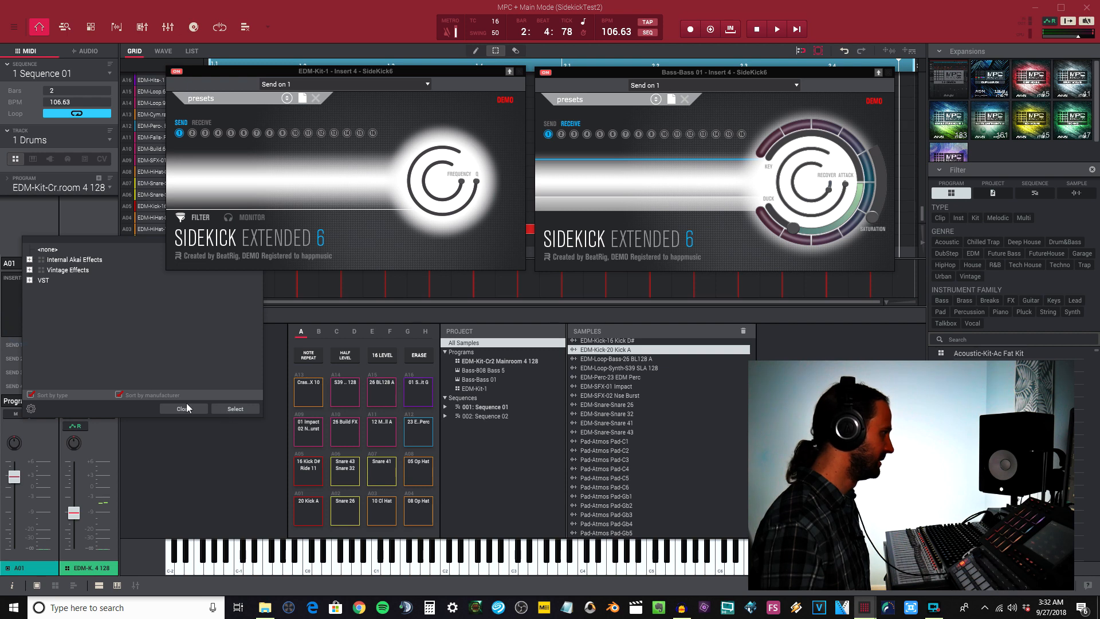
click(181, 408)
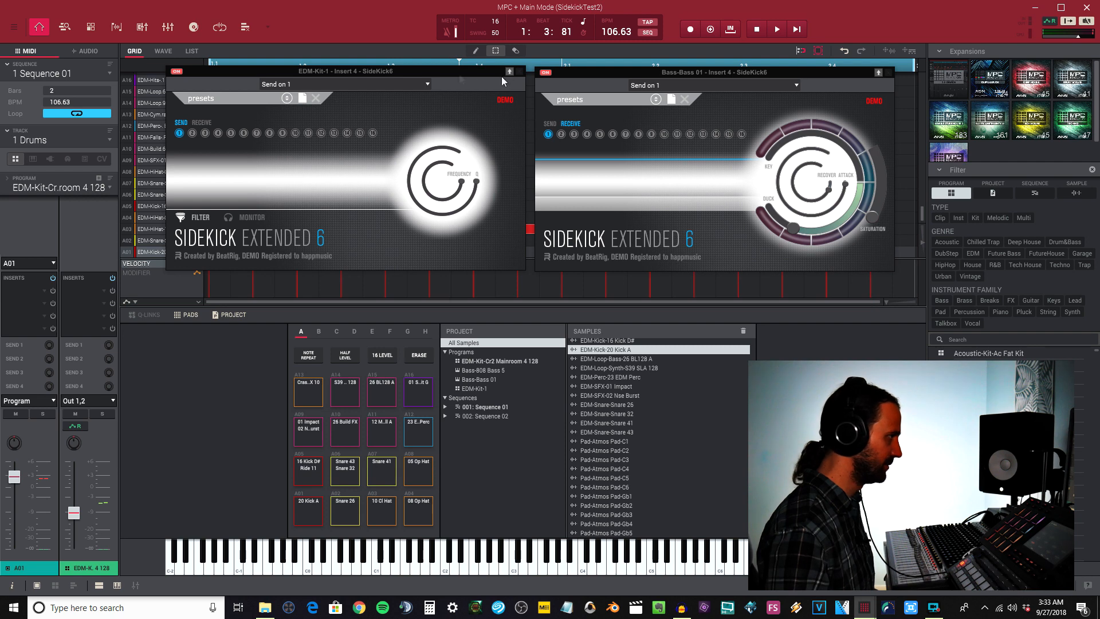
Choose 2 Sequence 02 from the sequence list.
click(109, 72)
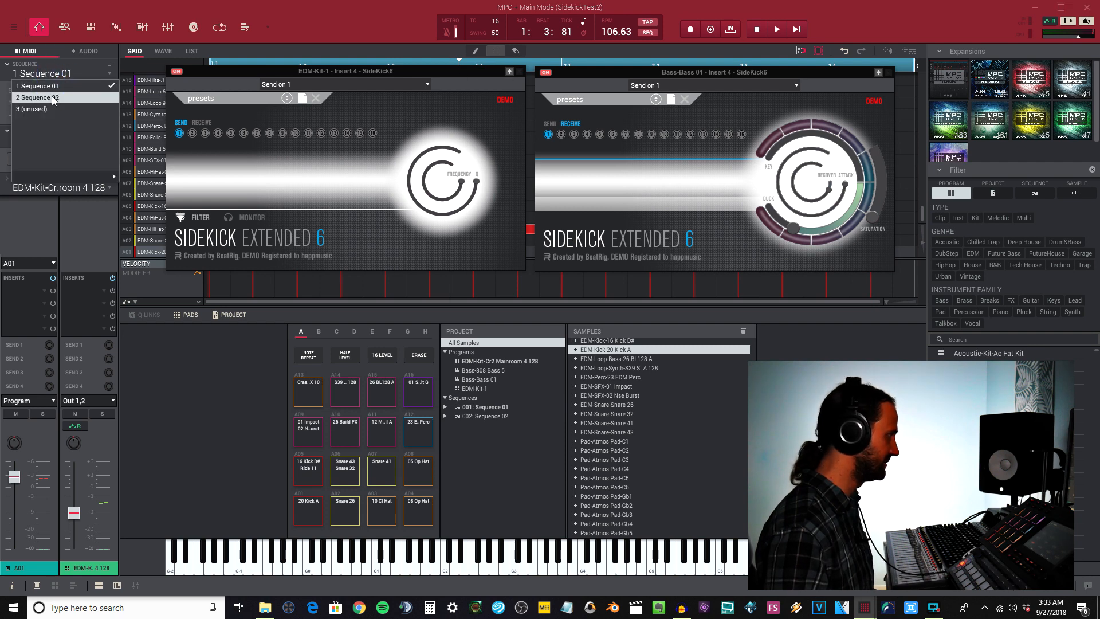
click(37, 97)
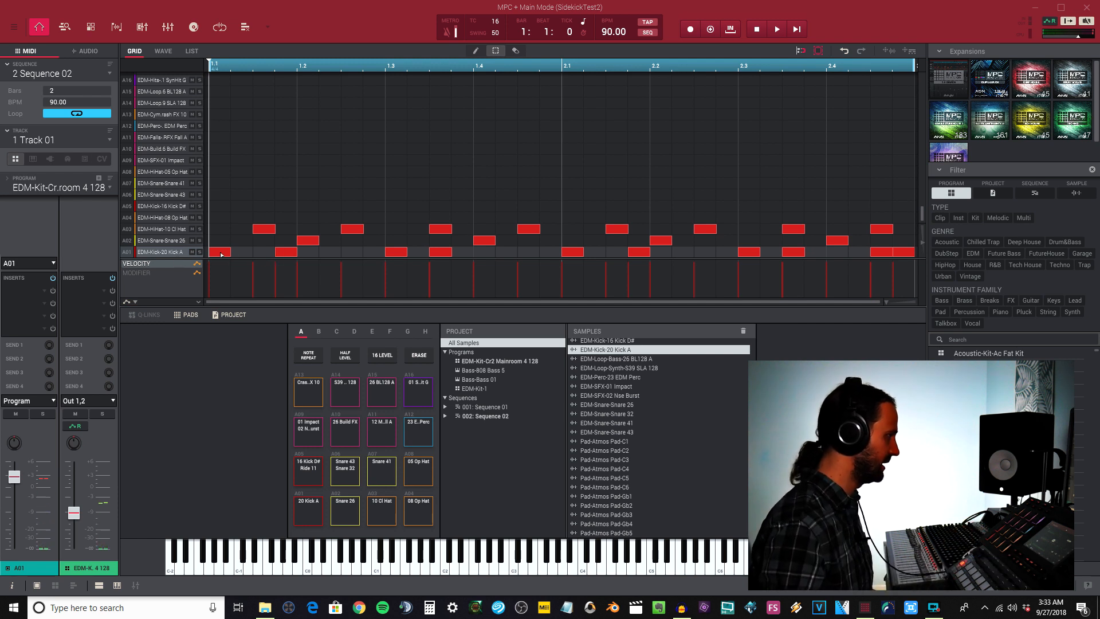
mouse_move(403, 253)
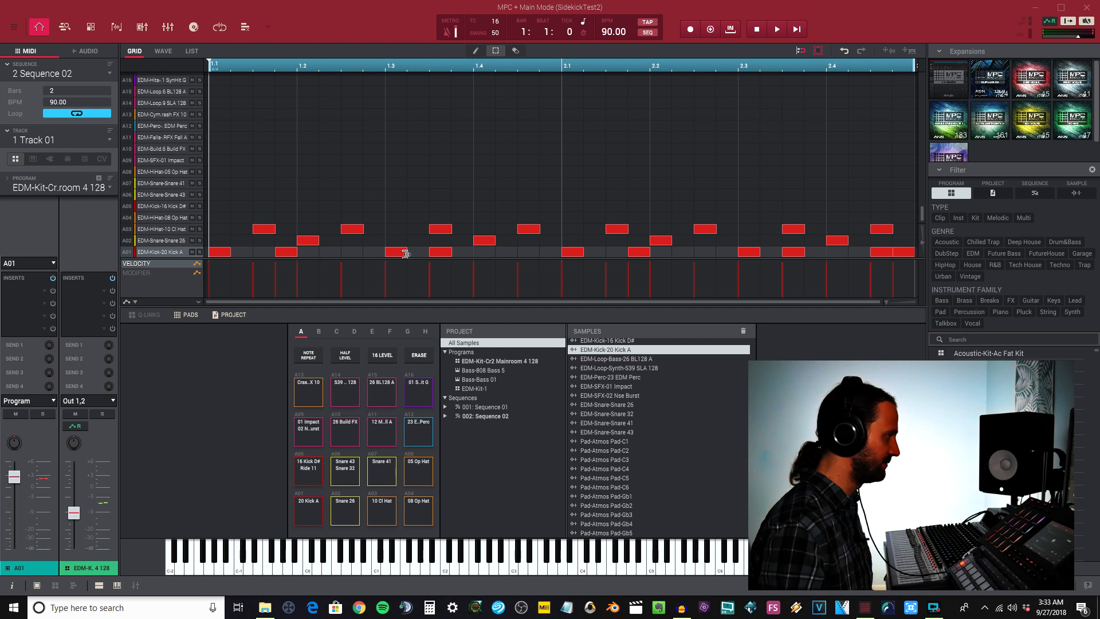
mouse_move(626, 272)
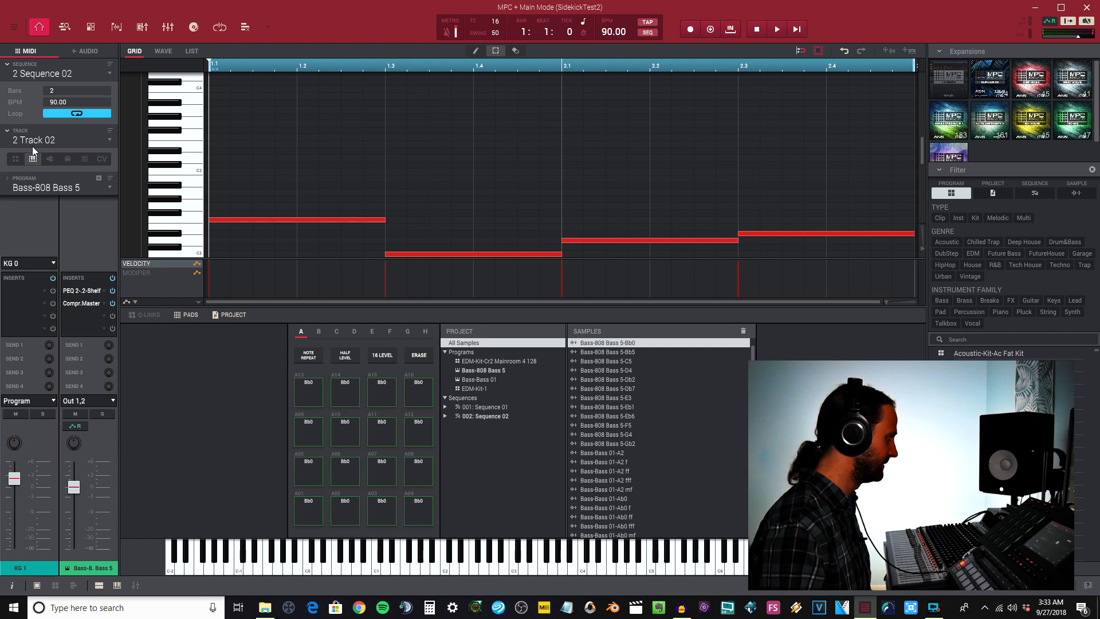
Select the drums track and load SideKick6 from VST > BeatRig onto kick pad A01.
click(109, 139)
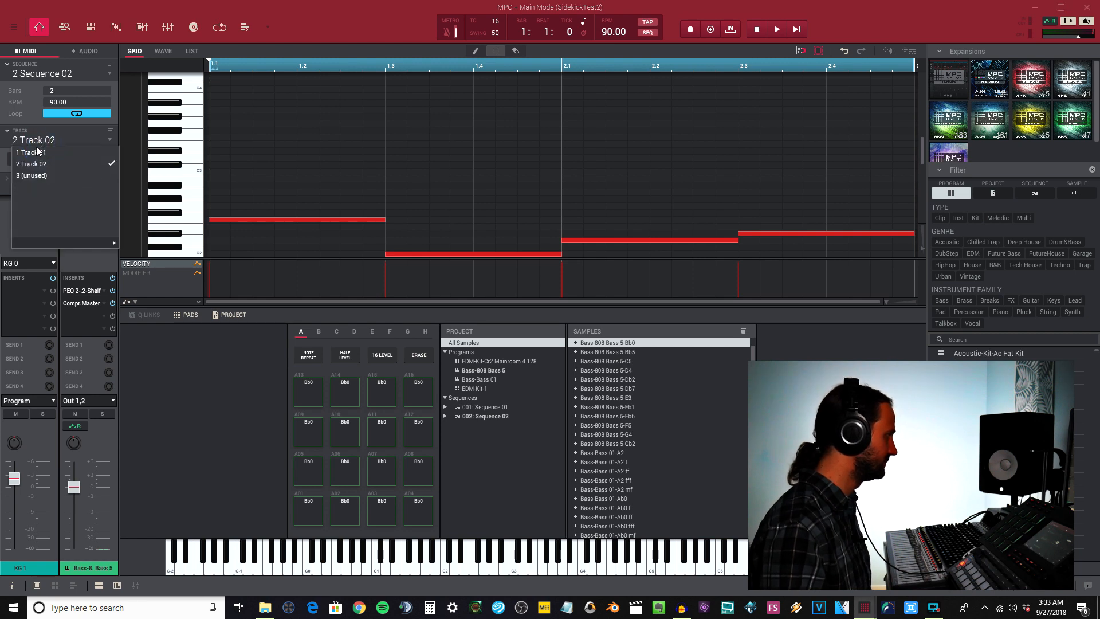
click(29, 152)
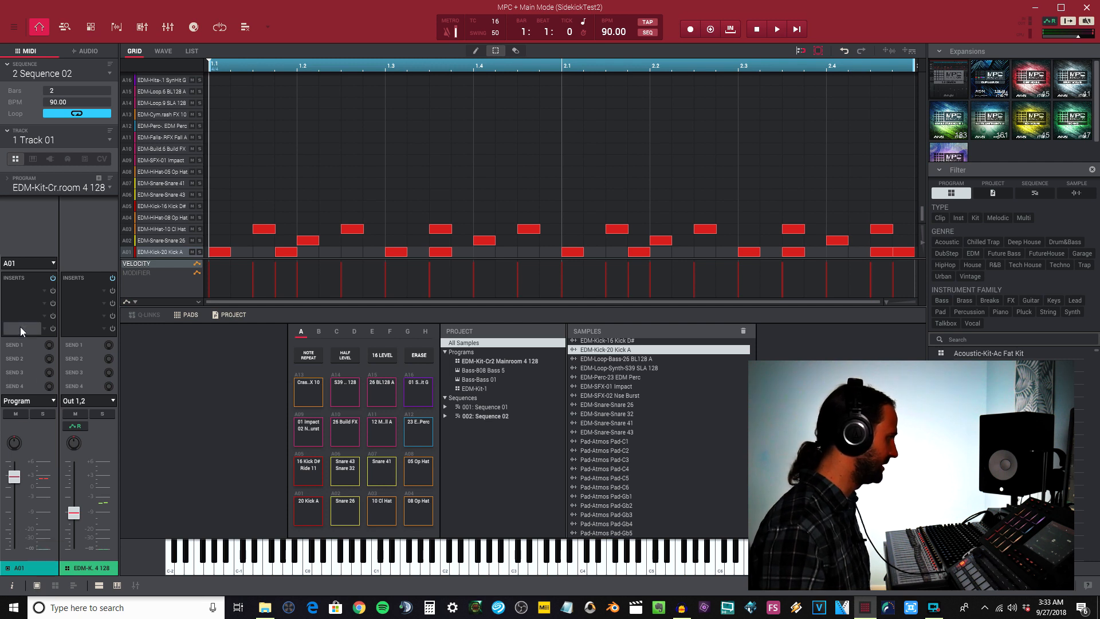
click(22, 330)
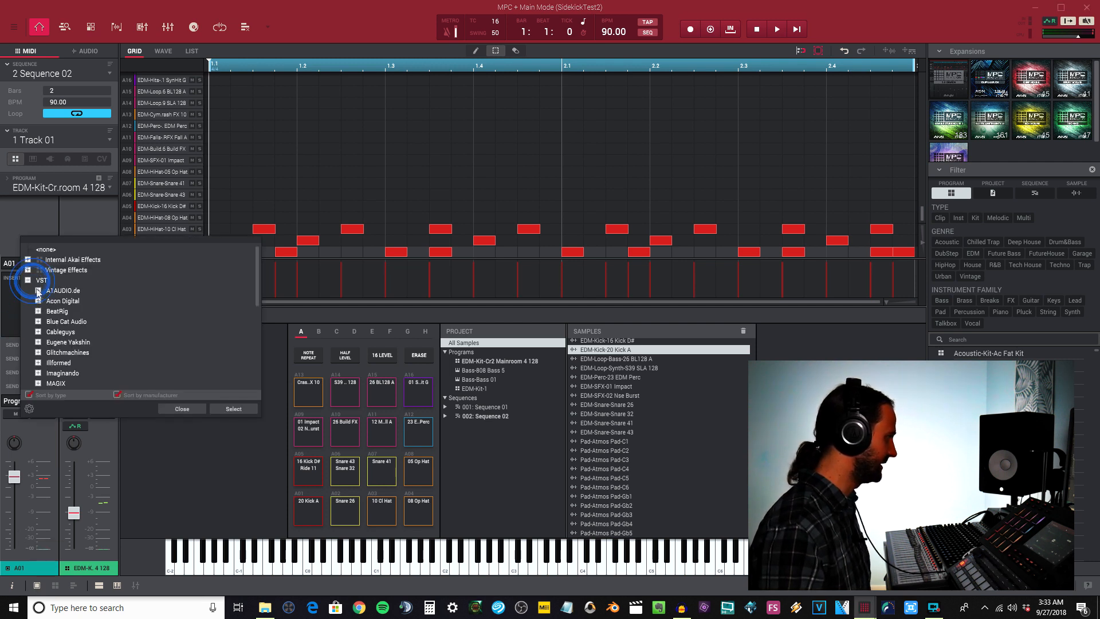
click(38, 311)
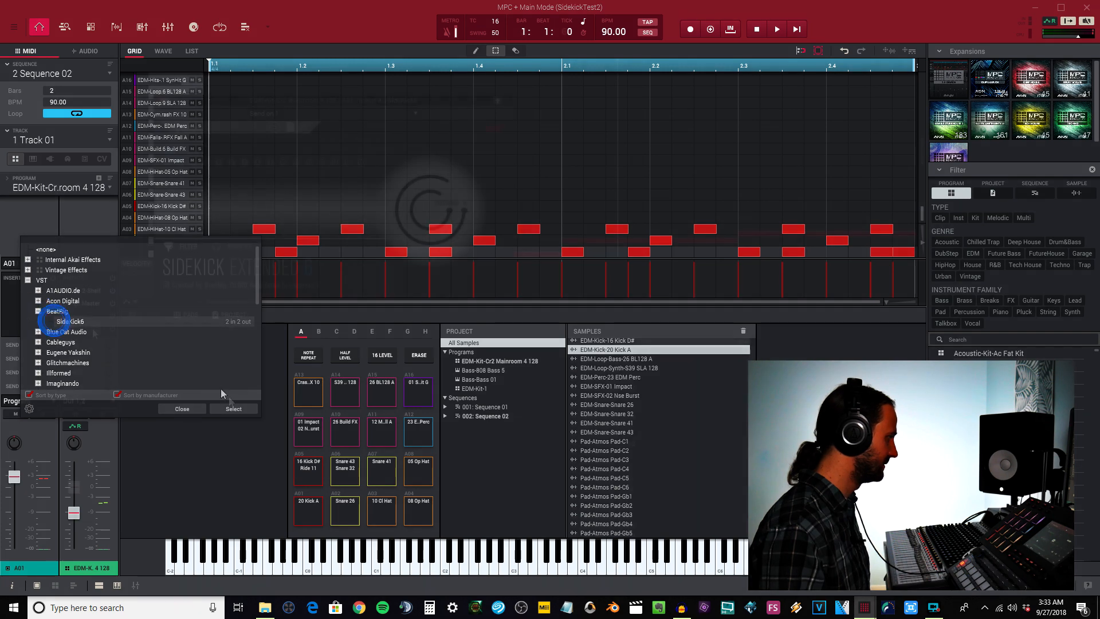
click(233, 408)
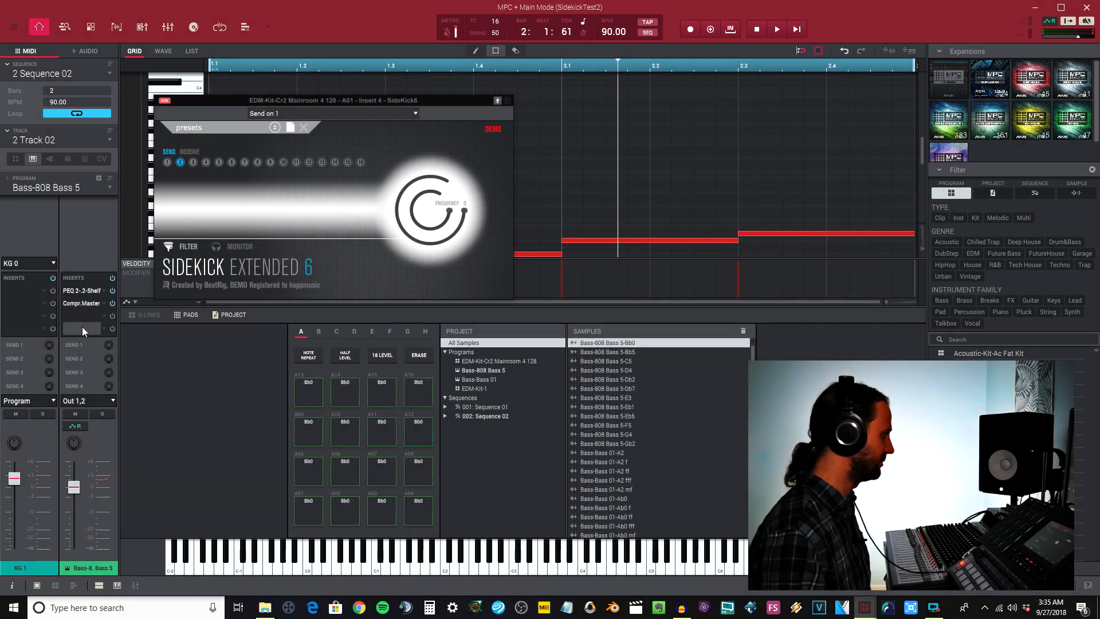
Load SideKick6 onto Bass-808 Bass 5 and set it to Receive.
click(83, 330)
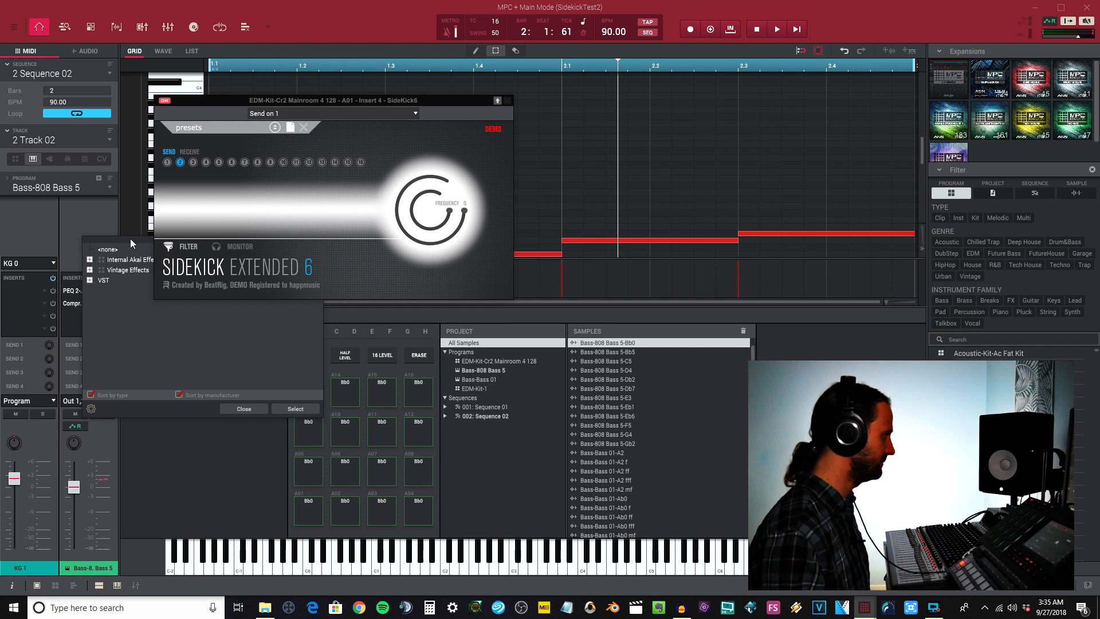
click(89, 279)
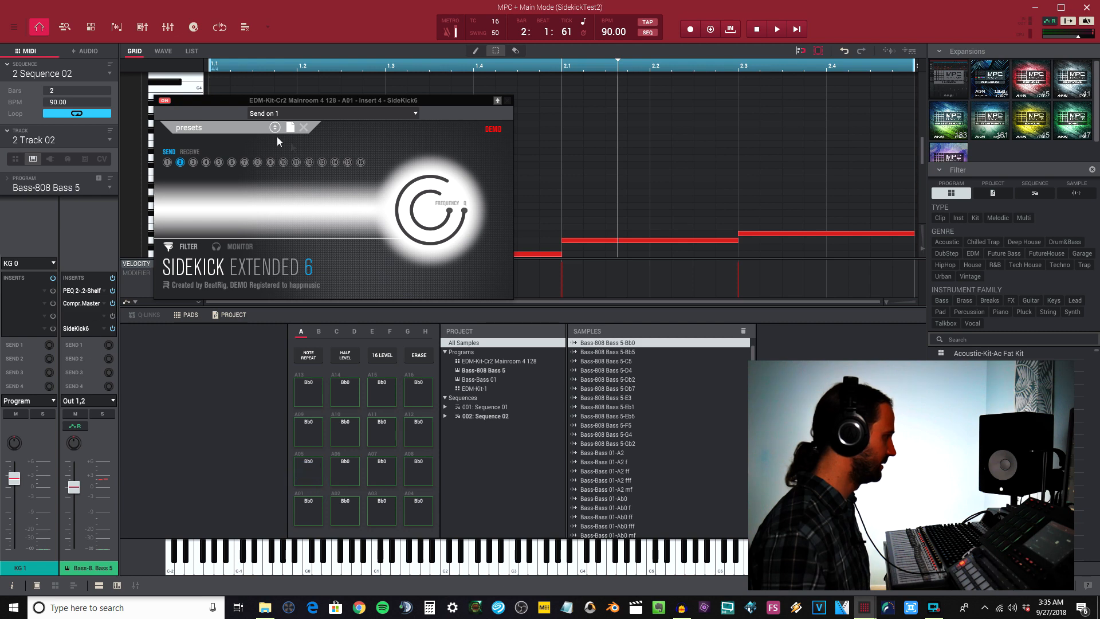
click(76, 328)
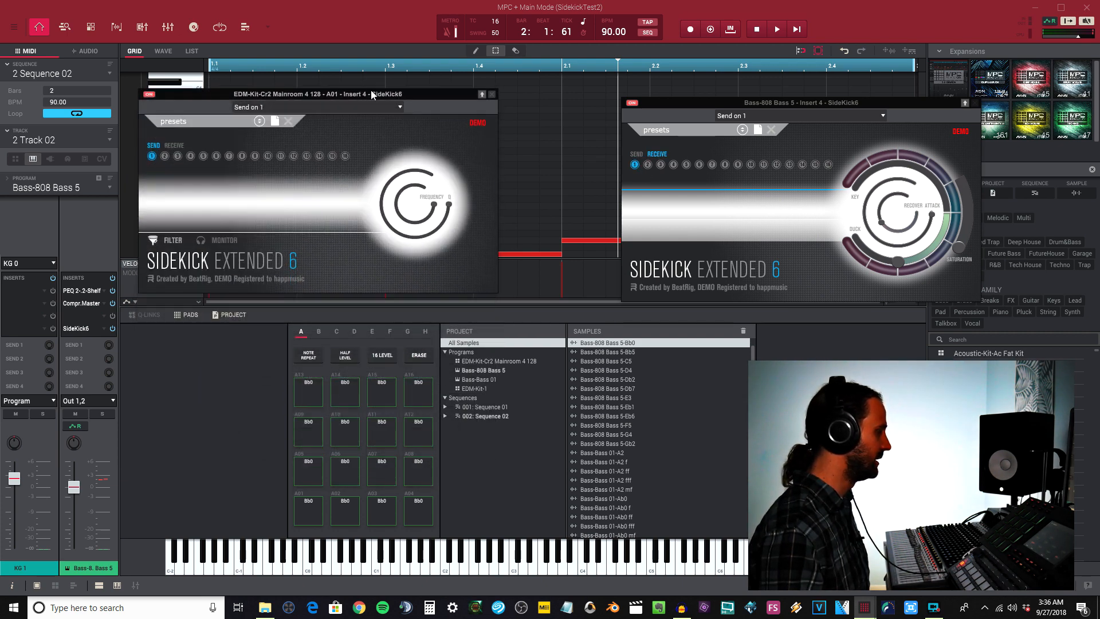
Play Sequence 02 and turn the receiving SideKick6 Duck knob down to about -8 dB.
click(776, 28)
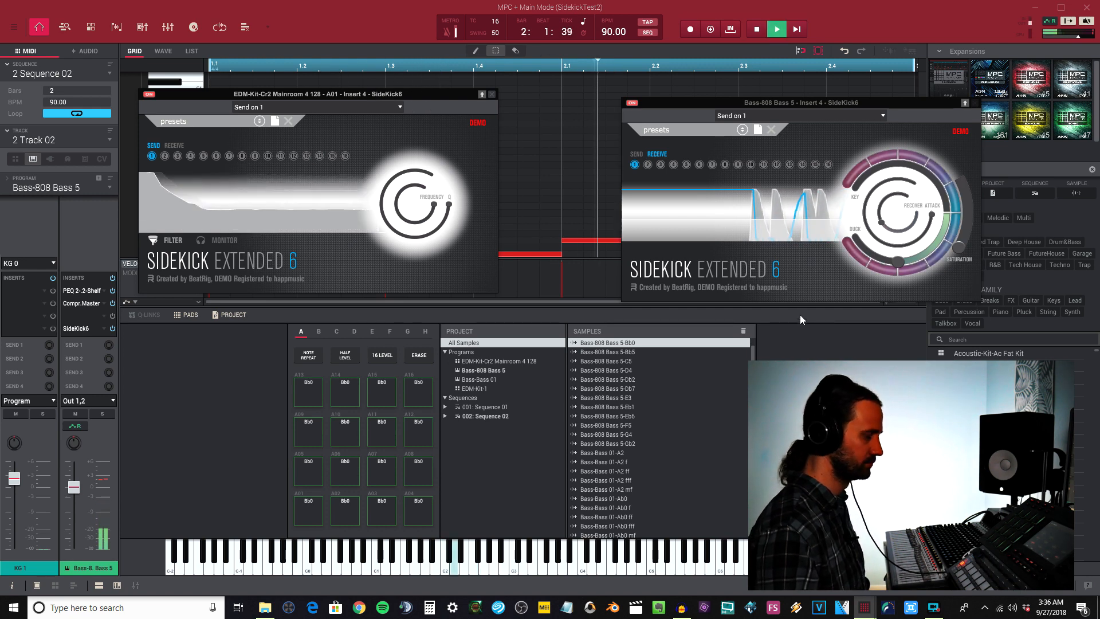
click(775, 29)
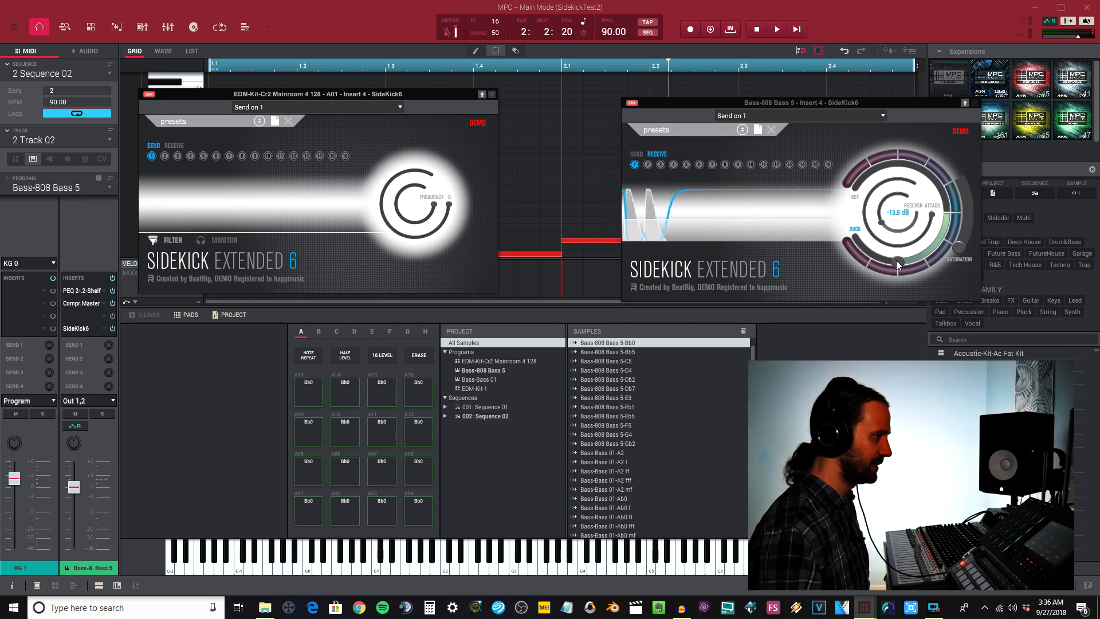
click(775, 29)
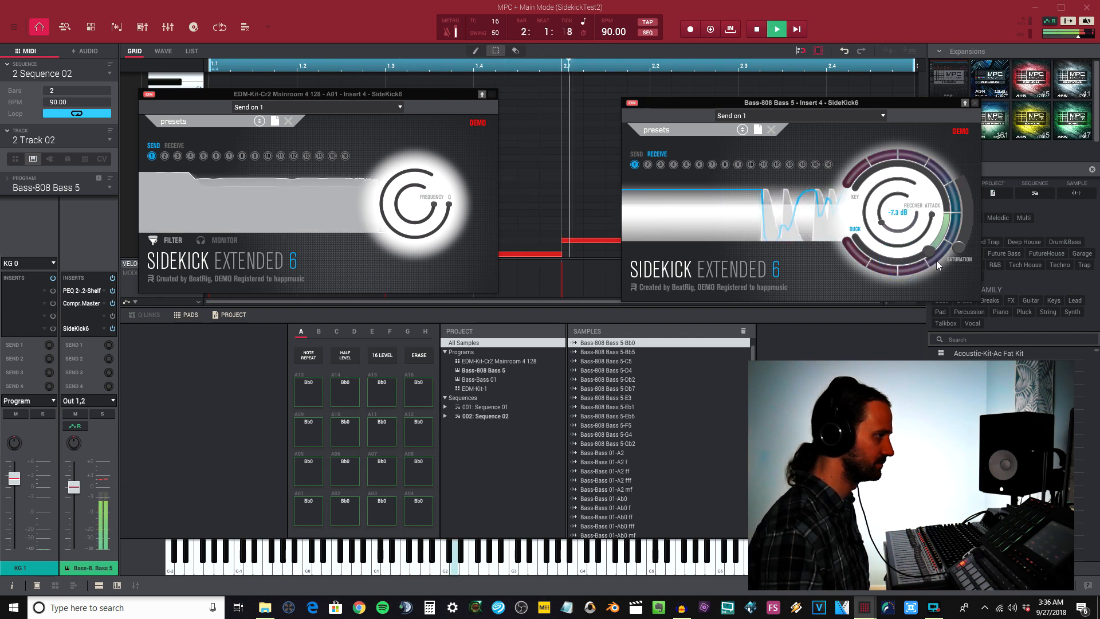
mouse_move(887, 211)
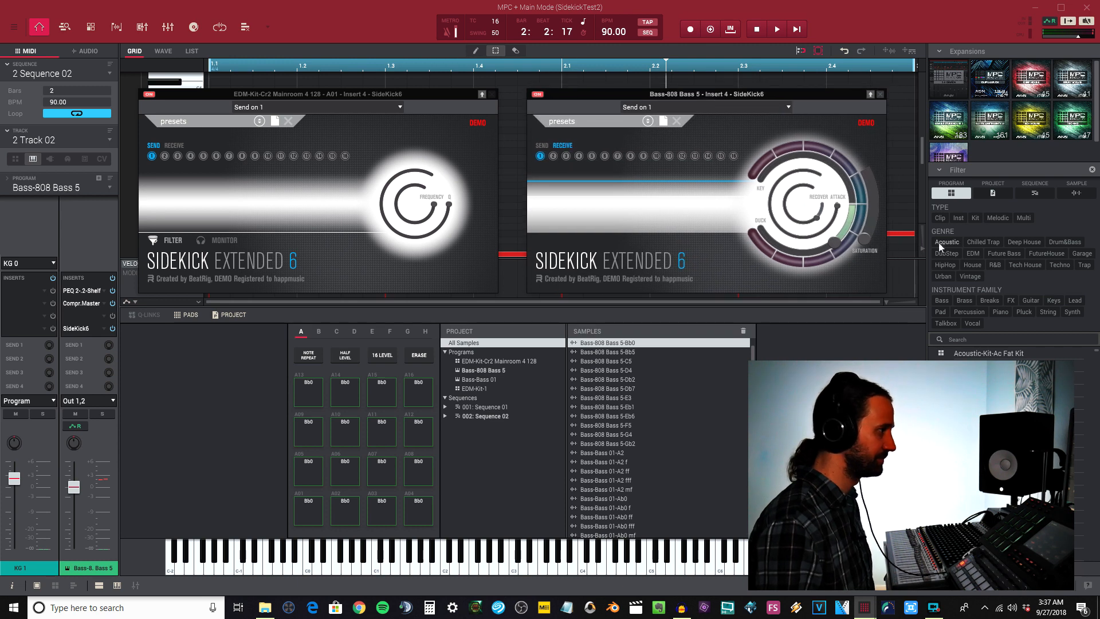
mouse_move(548, 206)
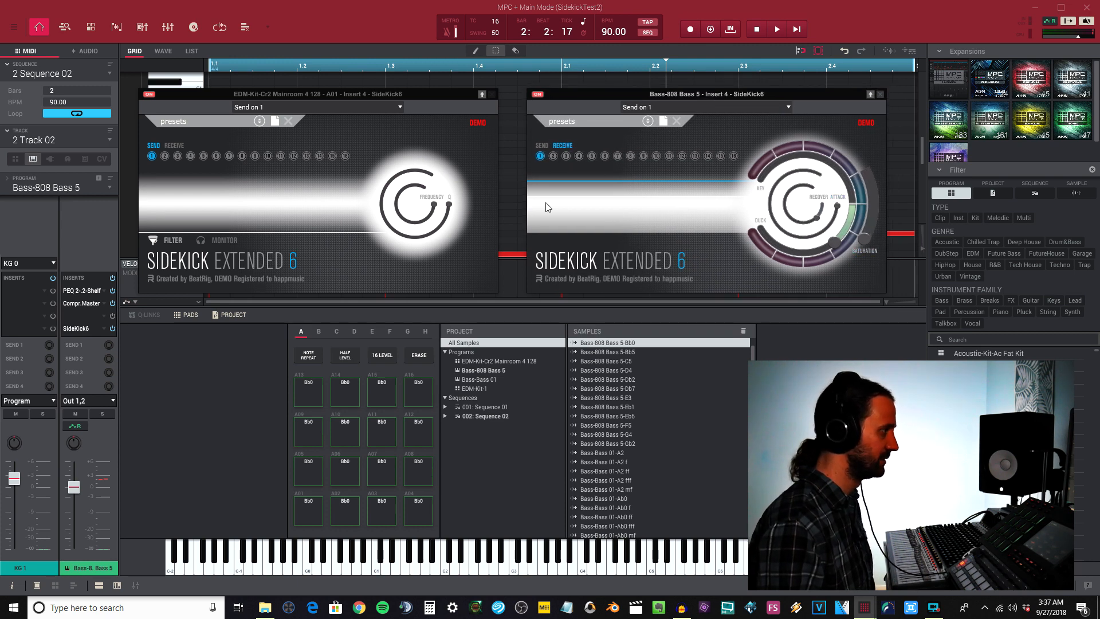
click(775, 29)
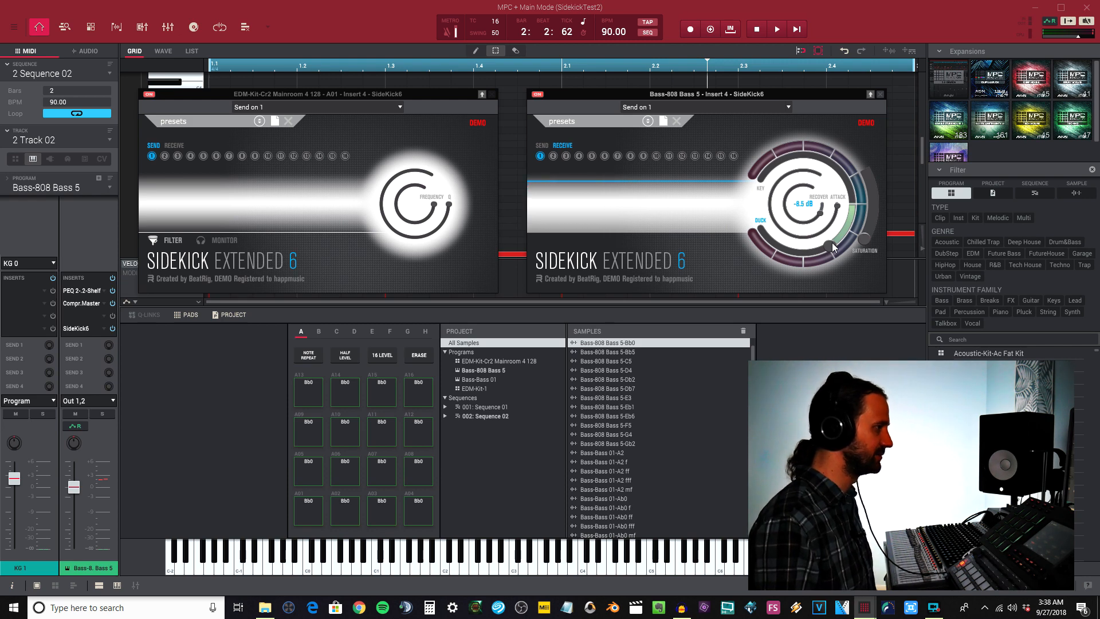
mouse_move(684, 181)
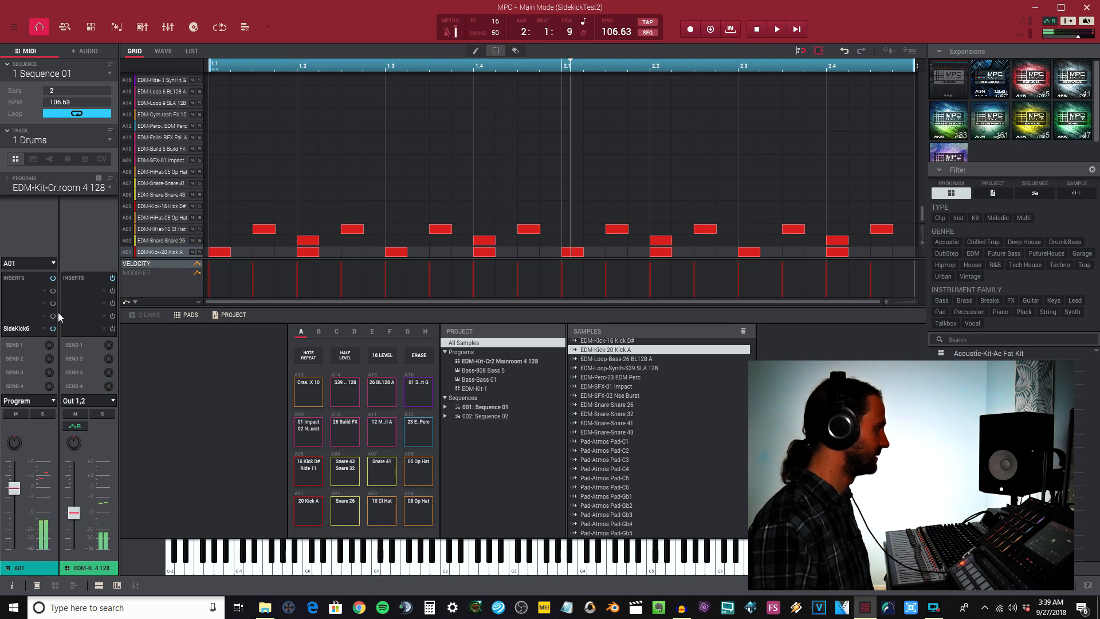
Open the kick pad's SideKick6 window and switch to track 3 Bass.
click(16, 329)
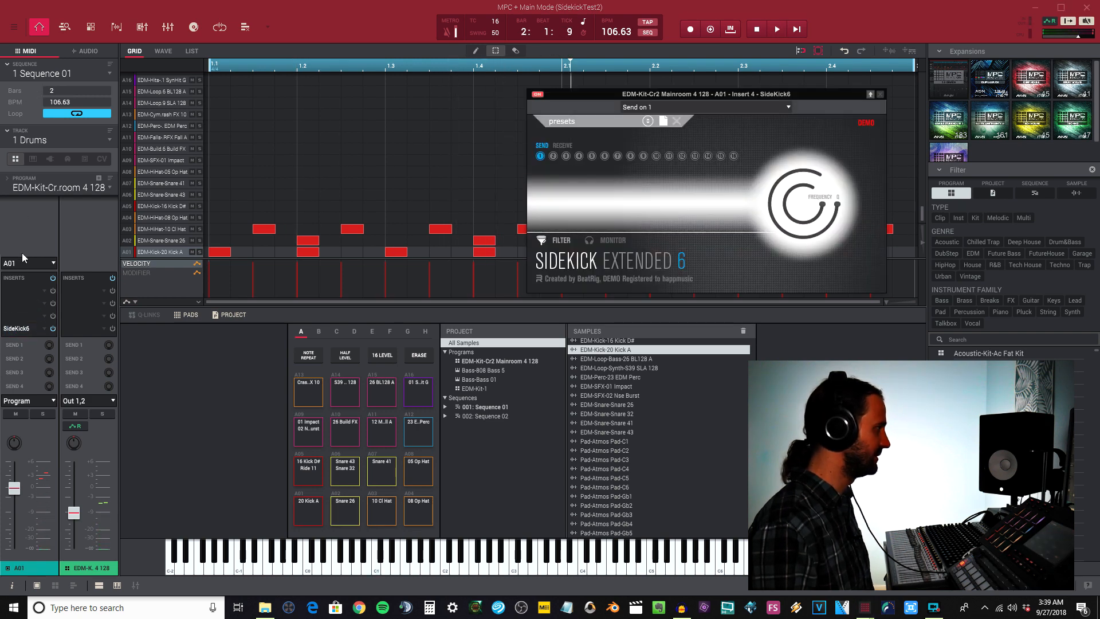
click(107, 140)
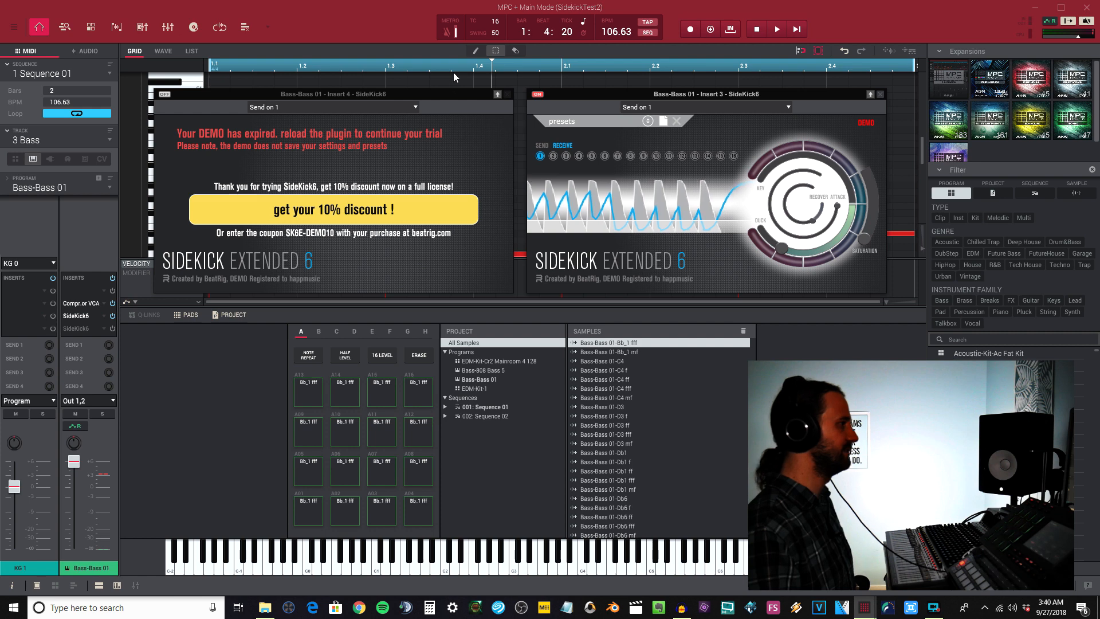
Close both SideKick6 plugin windows to reveal the Bass track's four-note piano roll.
click(498, 94)
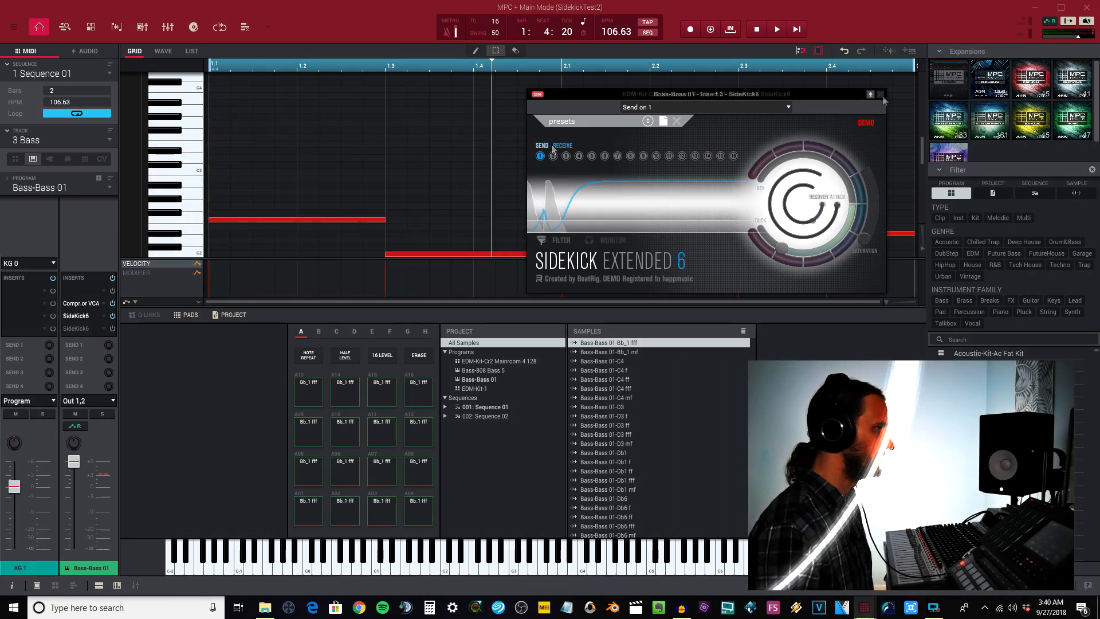
click(880, 94)
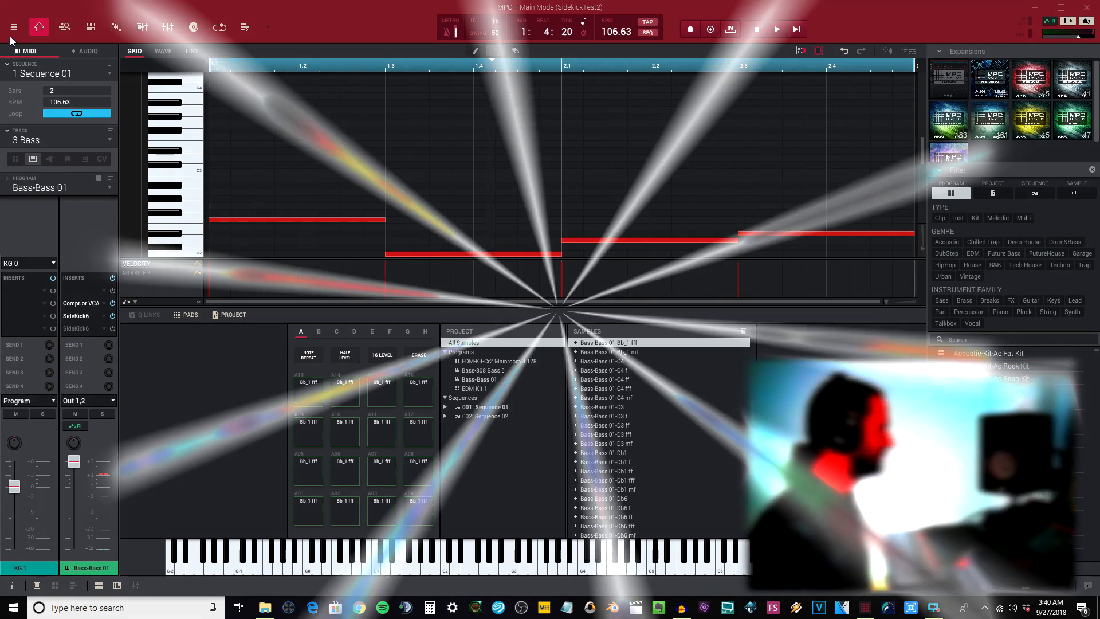